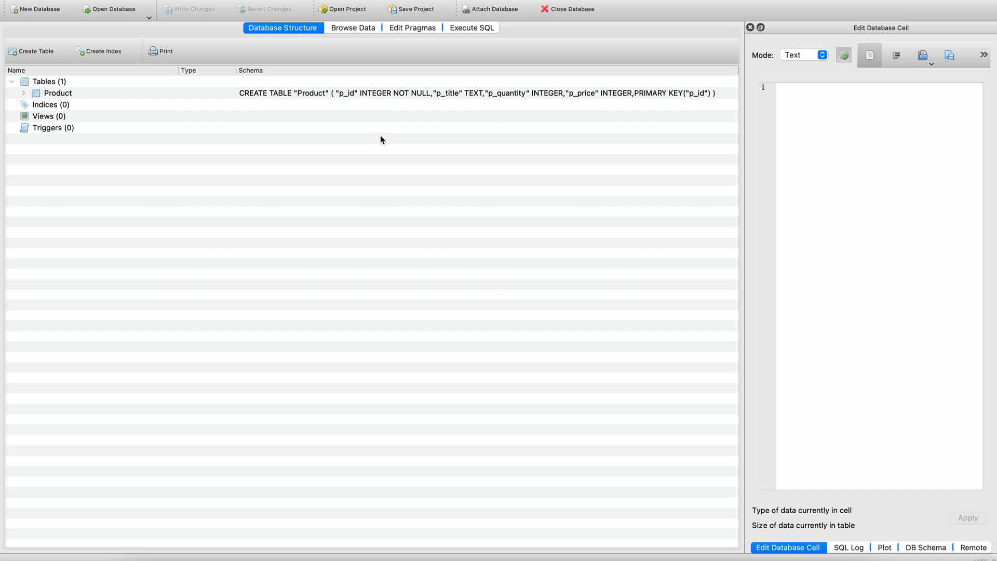
Inspect the Product table definition and the storyboard's table view, prototype cell, labels and buttons.
left_click(57, 93)
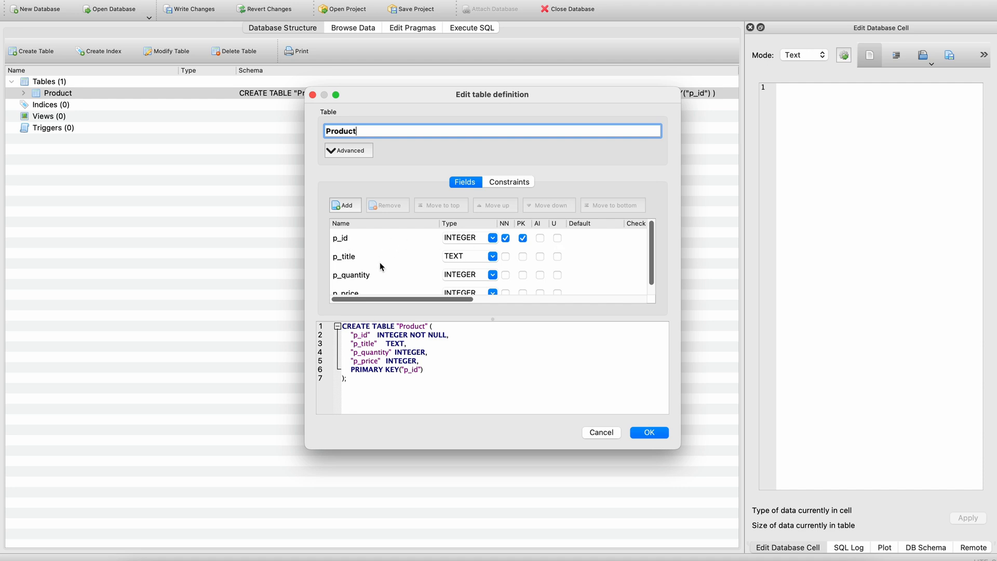
mouse_move(338, 287)
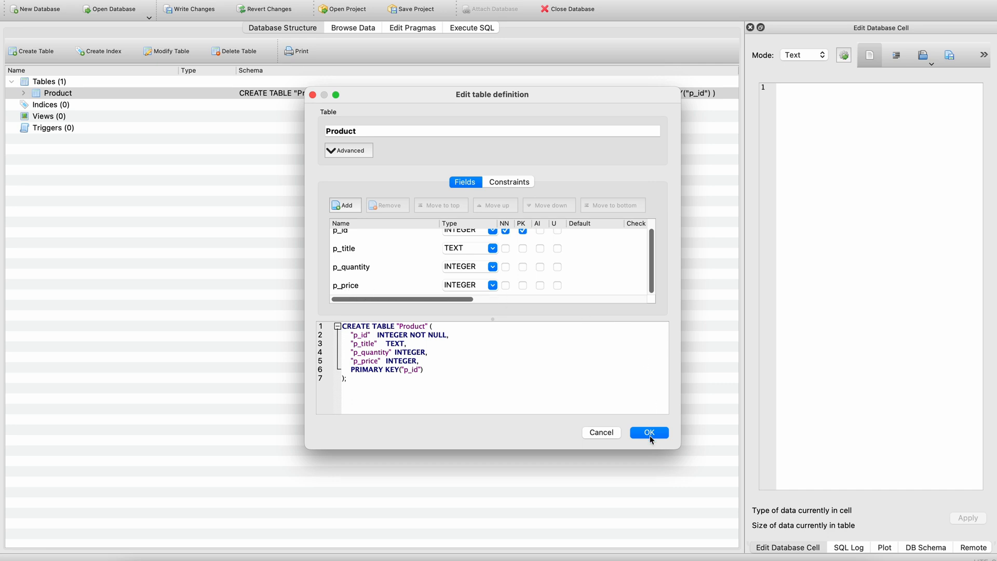
left_click(648, 433)
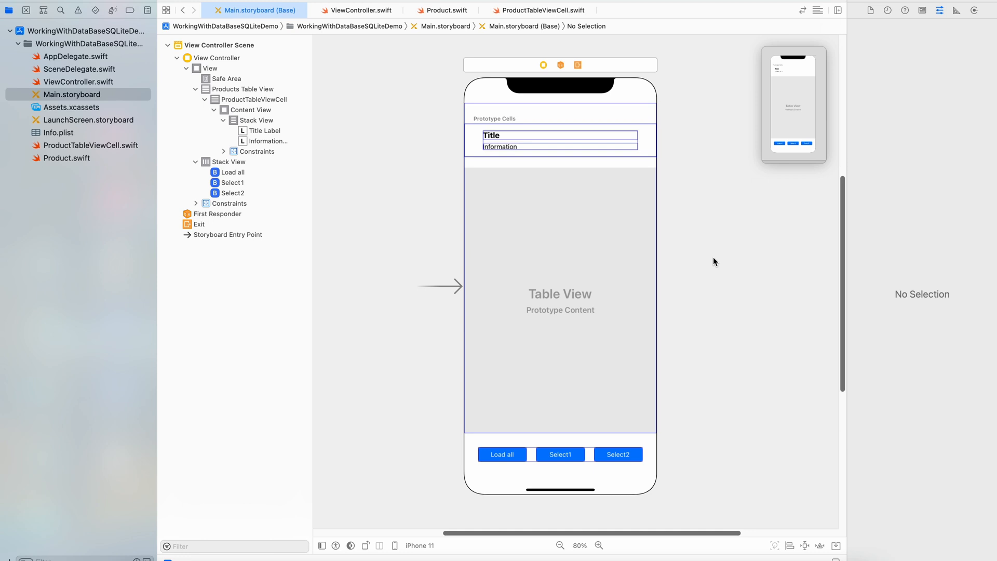
left_click(242, 89)
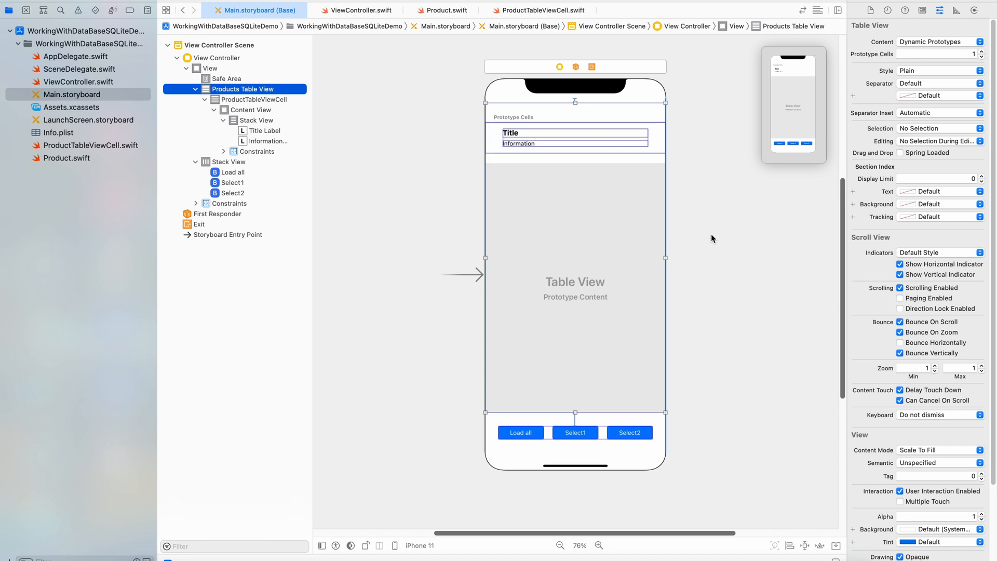
left_click(258, 99)
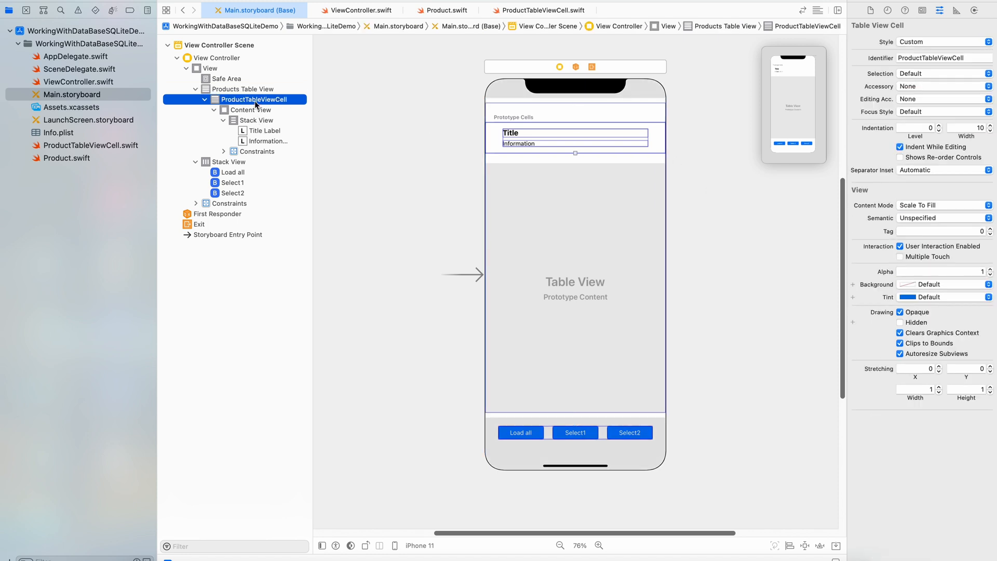
left_click(257, 120)
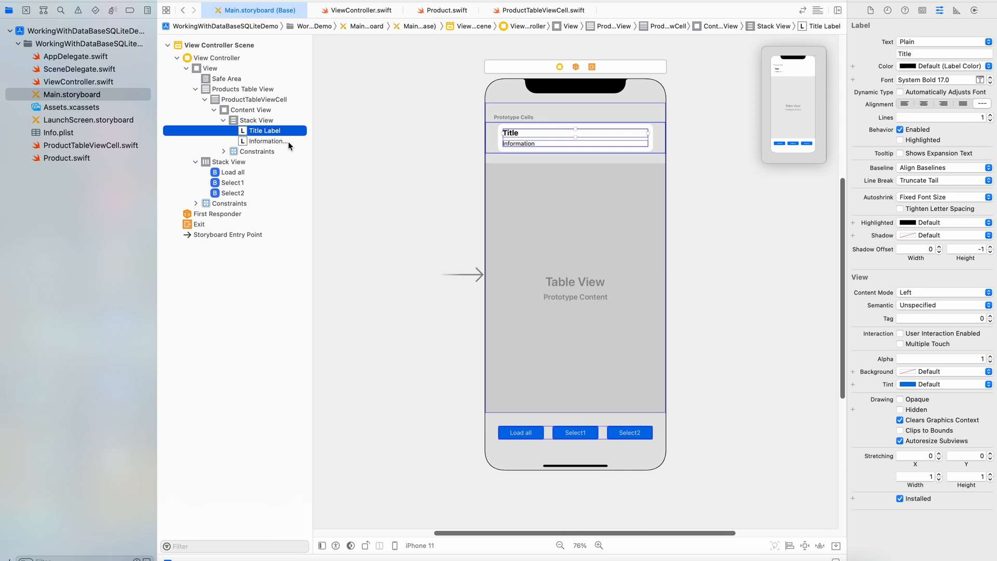
left_click(267, 141)
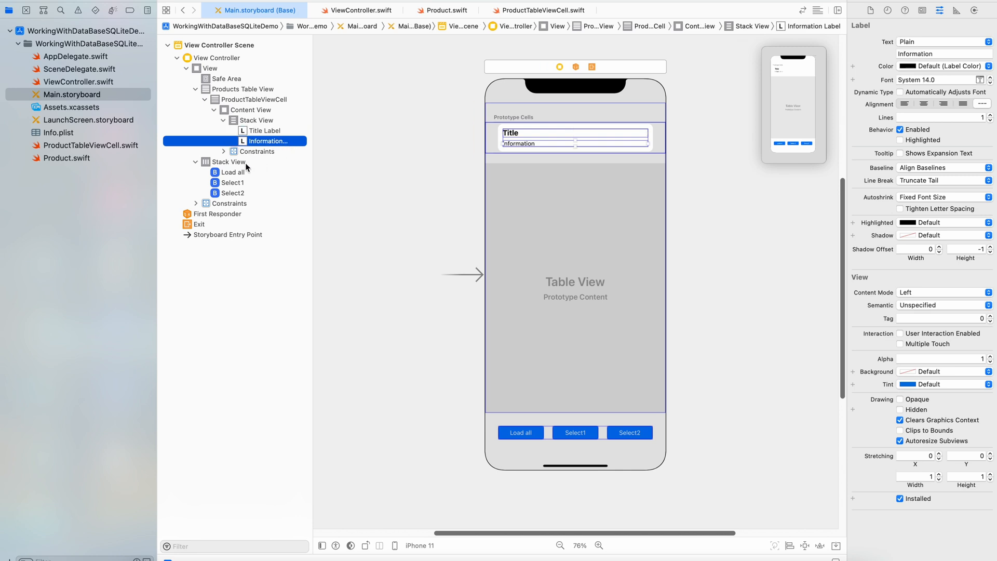
left_click(227, 161)
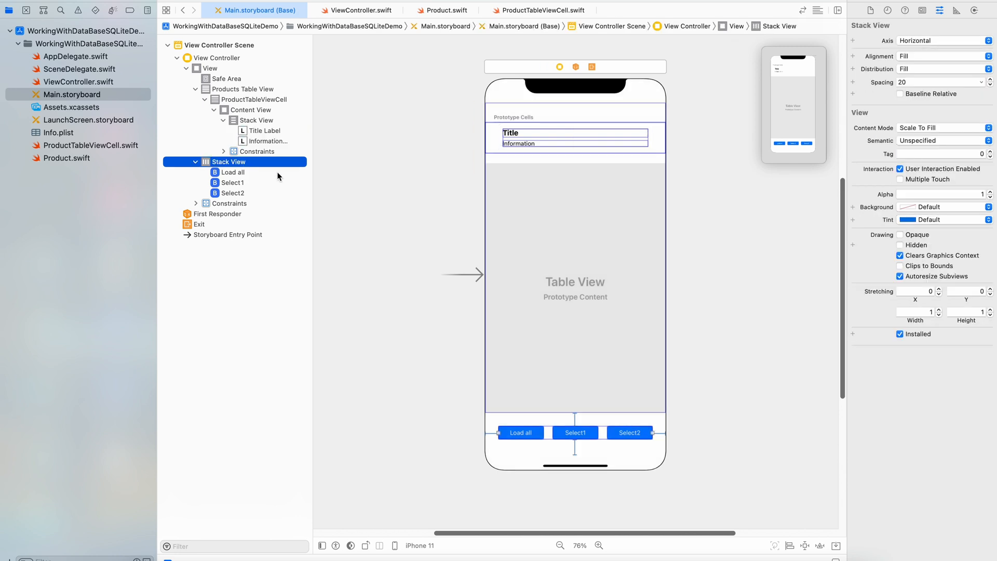
left_click(234, 182)
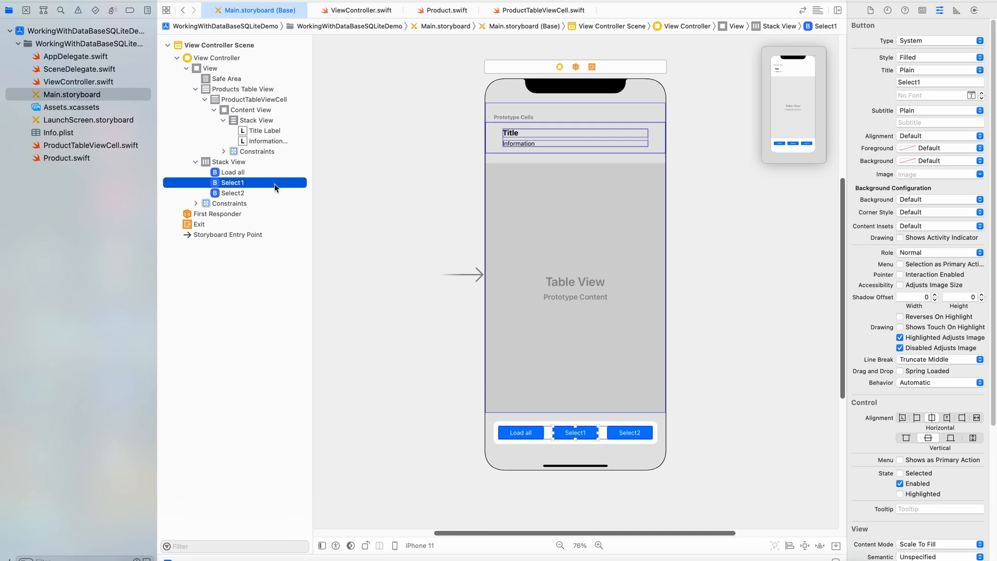
left_click(768, 291)
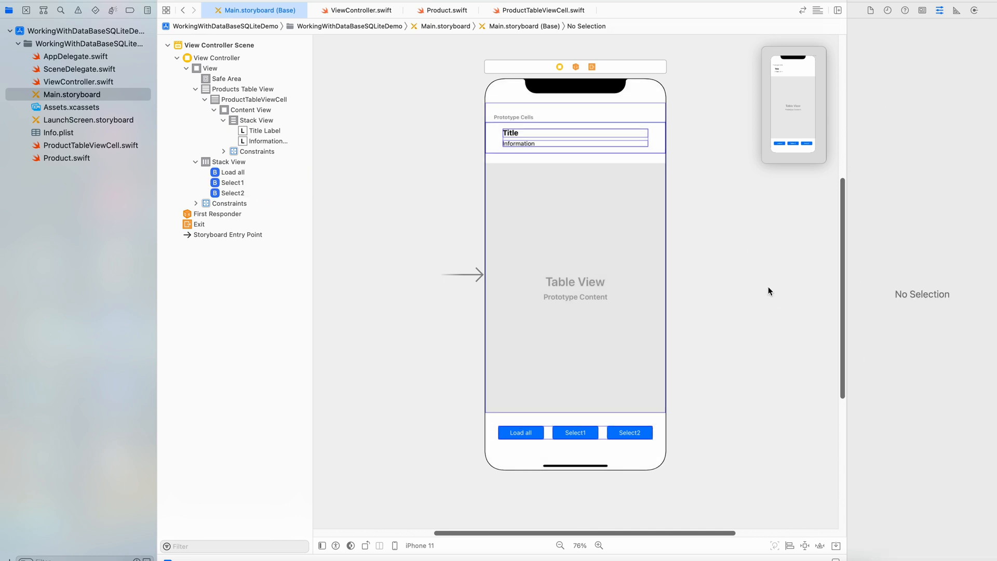
mouse_move(618, 86)
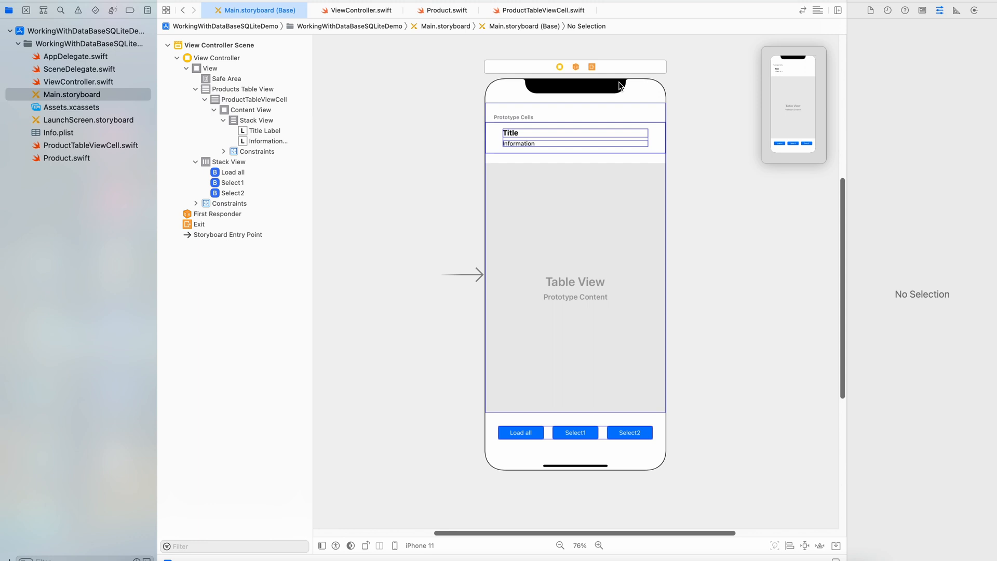
Review ProductTableViewCell.swift, then scroll through ViewController.swift's data source and button actions.
left_click(537, 11)
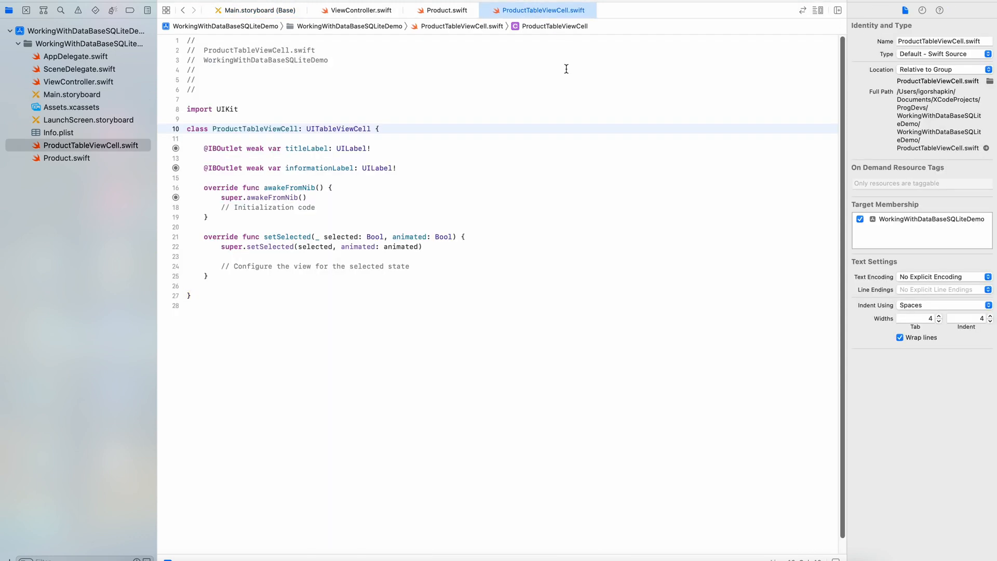
mouse_move(375, 147)
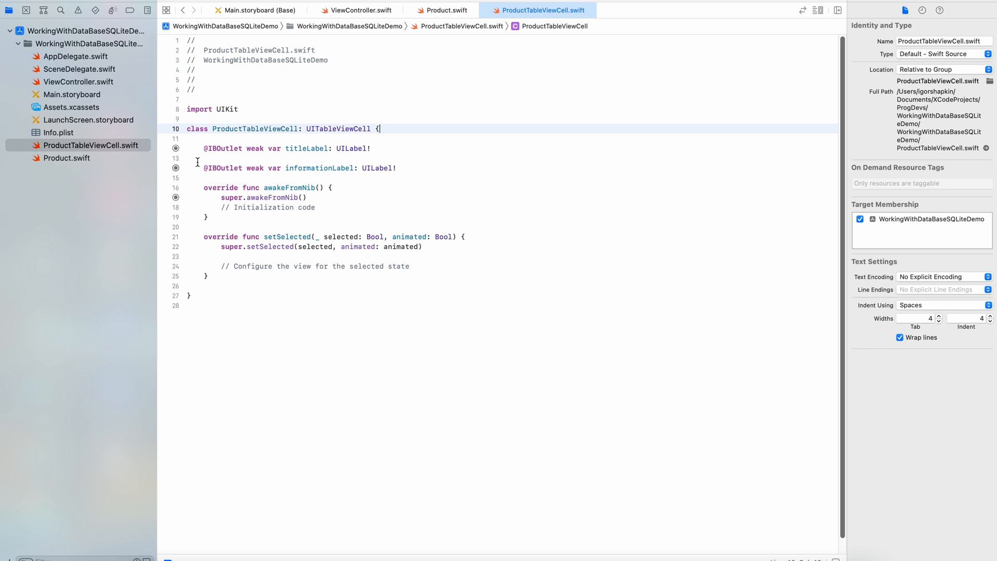
mouse_move(410, 167)
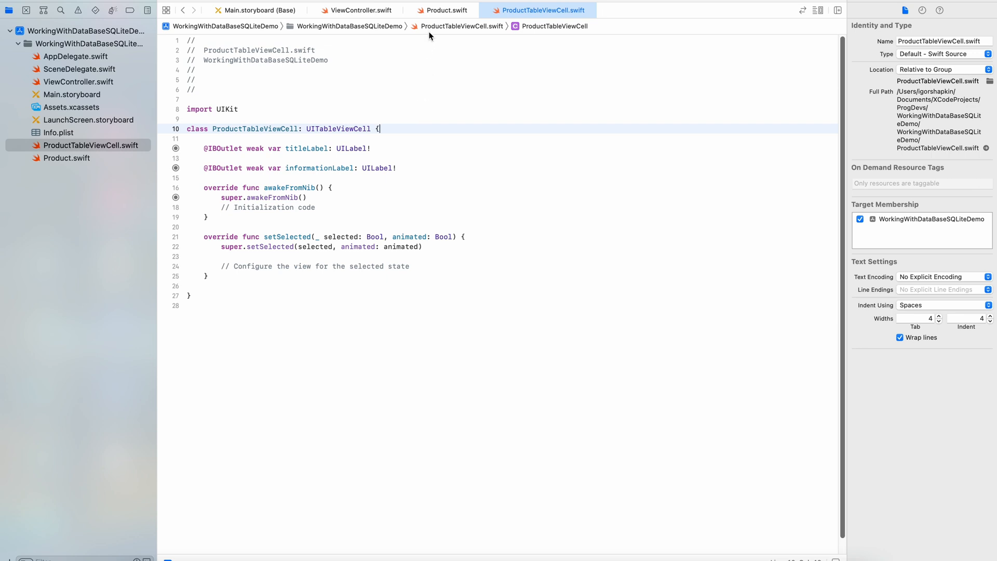
left_click(360, 11)
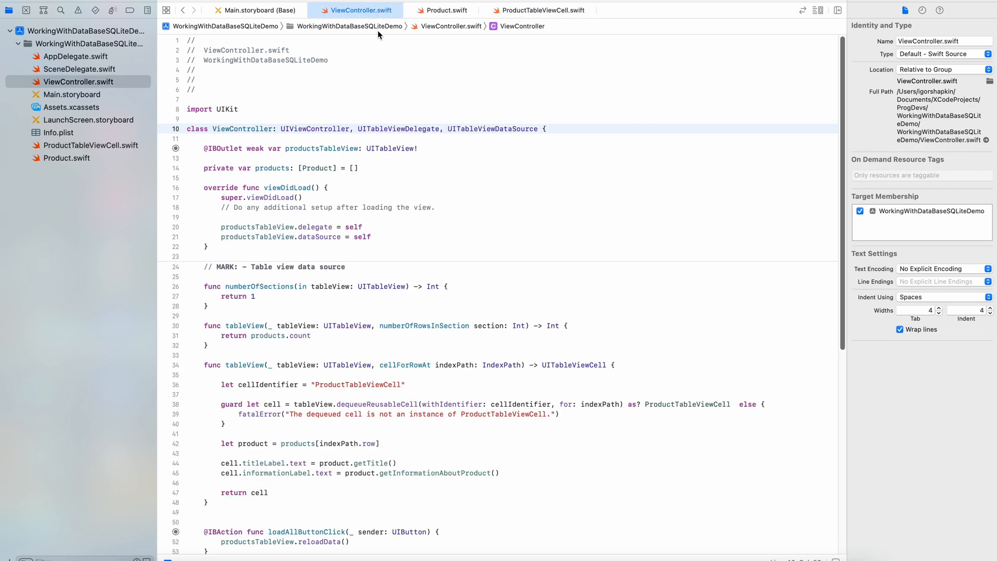
left_click(546, 128)
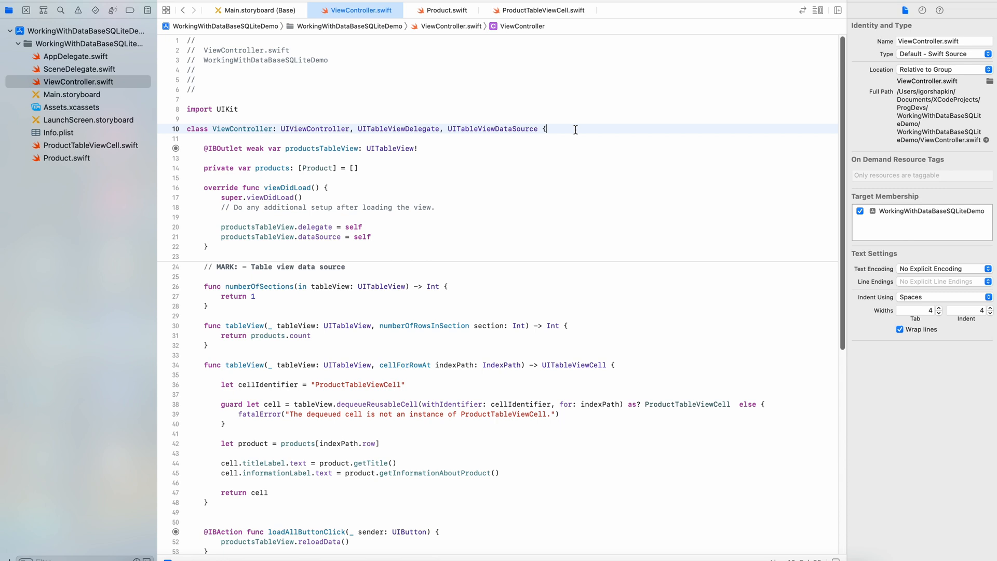
scroll("down", 3)
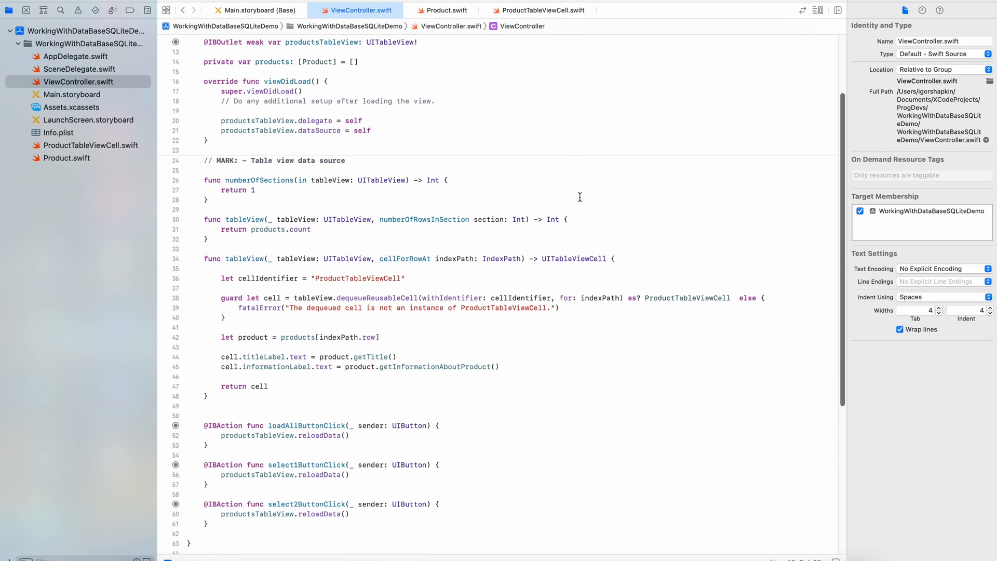
scroll("down", 3)
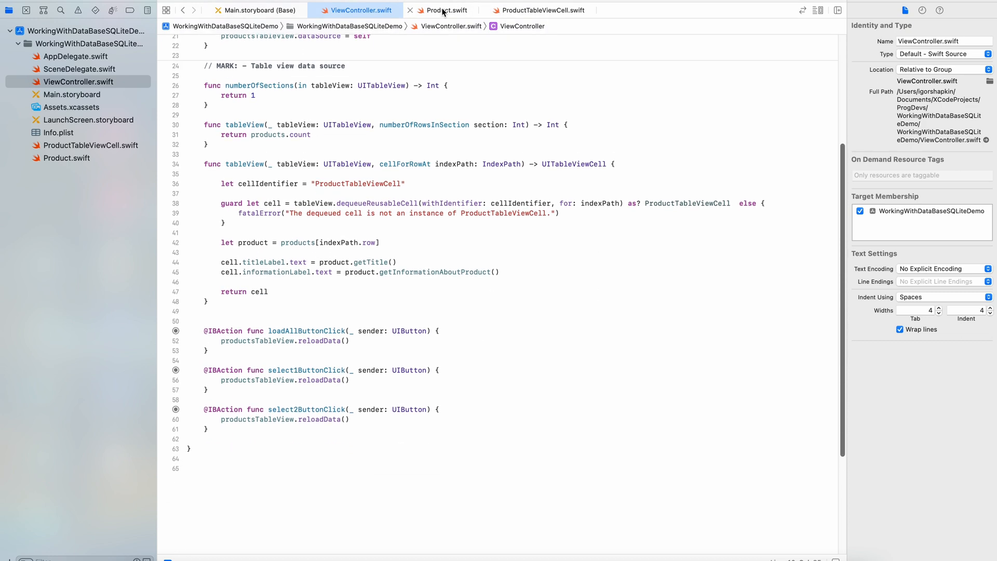
Show the Product model class with its title, quantity and price properties and getters.
left_click(444, 11)
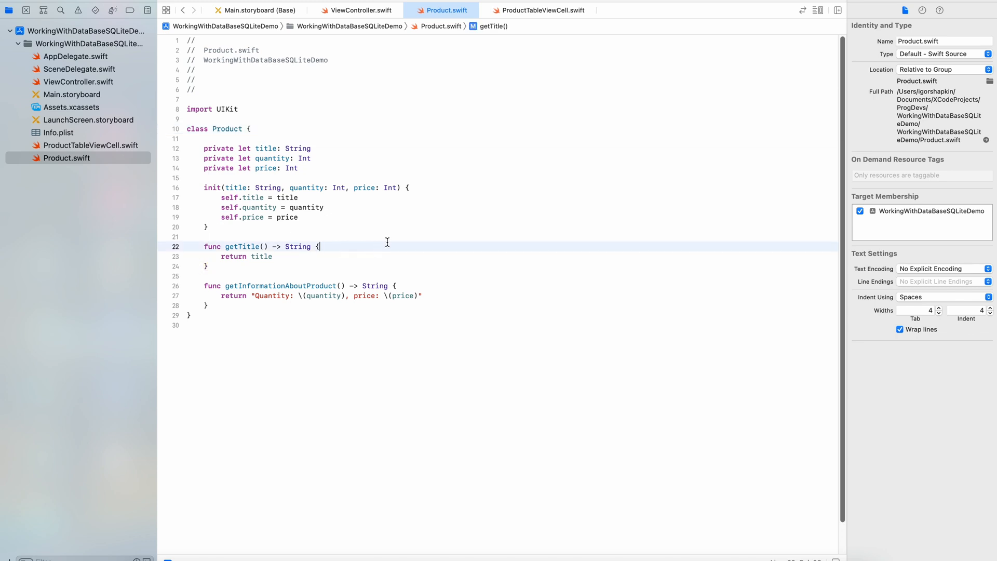
mouse_move(412, 286)
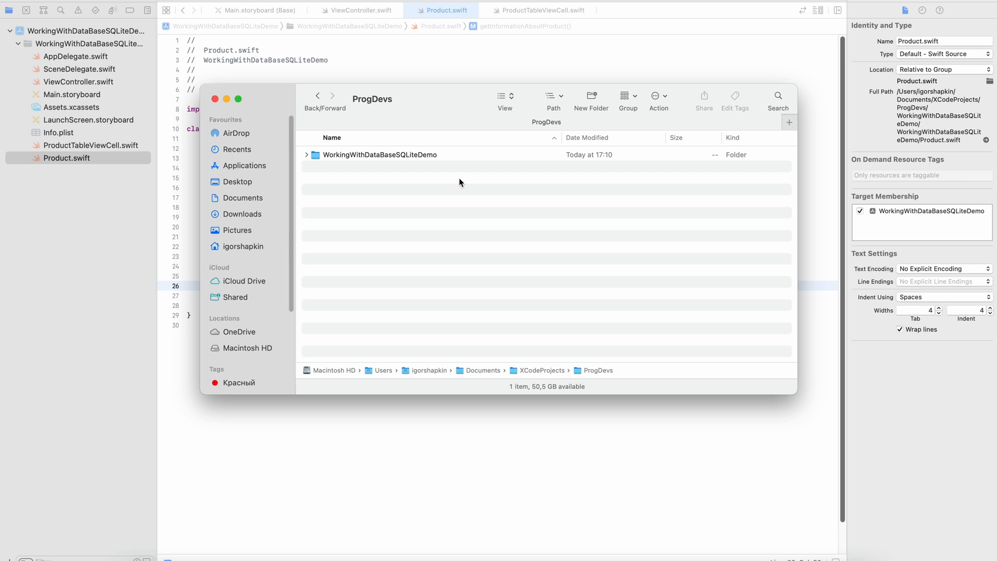
Run pod init in a terminal at the project folder and open the Podfile in Visual Studio Code.
right_click(379, 154)
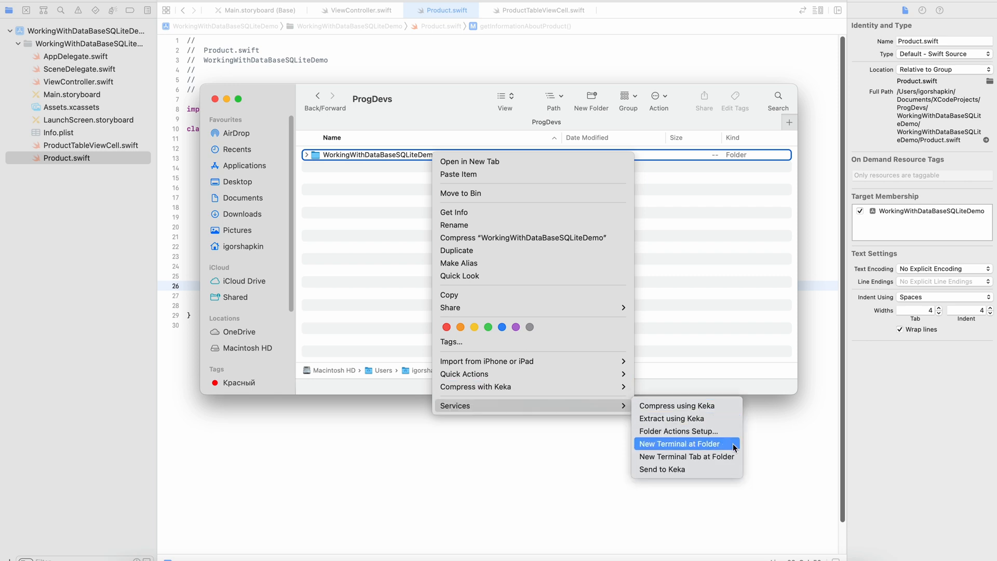
left_click(677, 442)
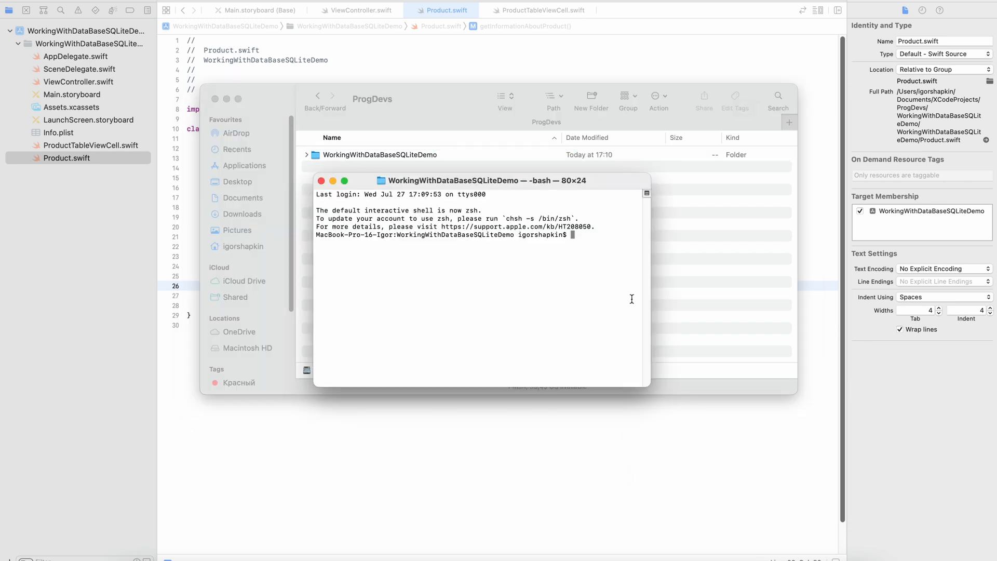
type("pod")
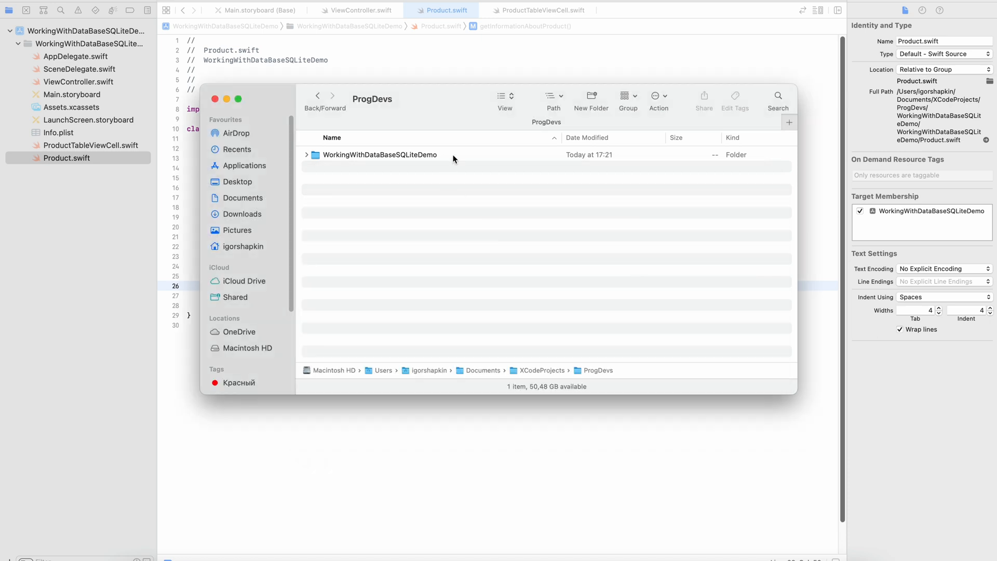
double_click(379, 155)
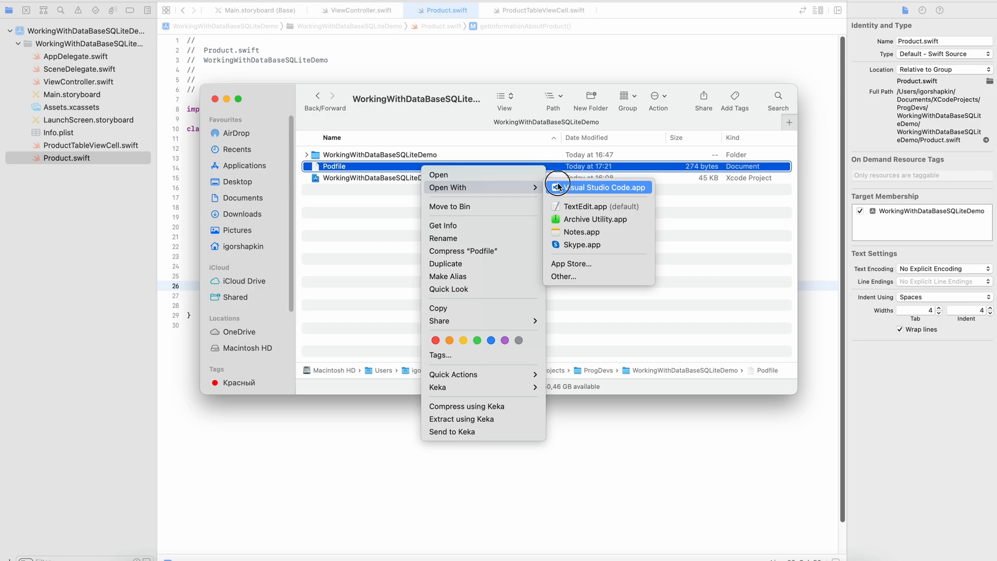
left_click(604, 187)
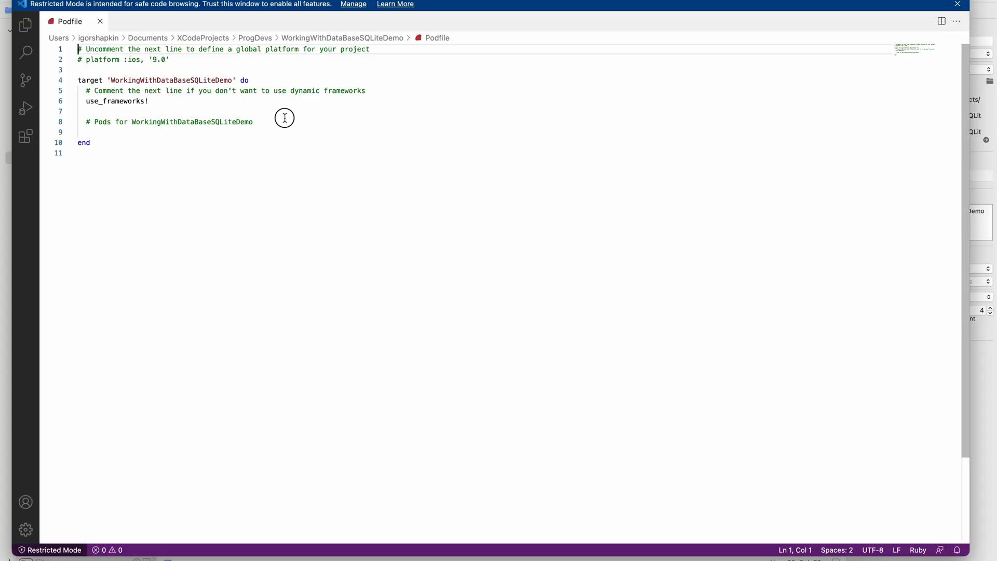
Add pod 'GRDB.swift' on a new line inside the Podfile's target block.
key("Enter")
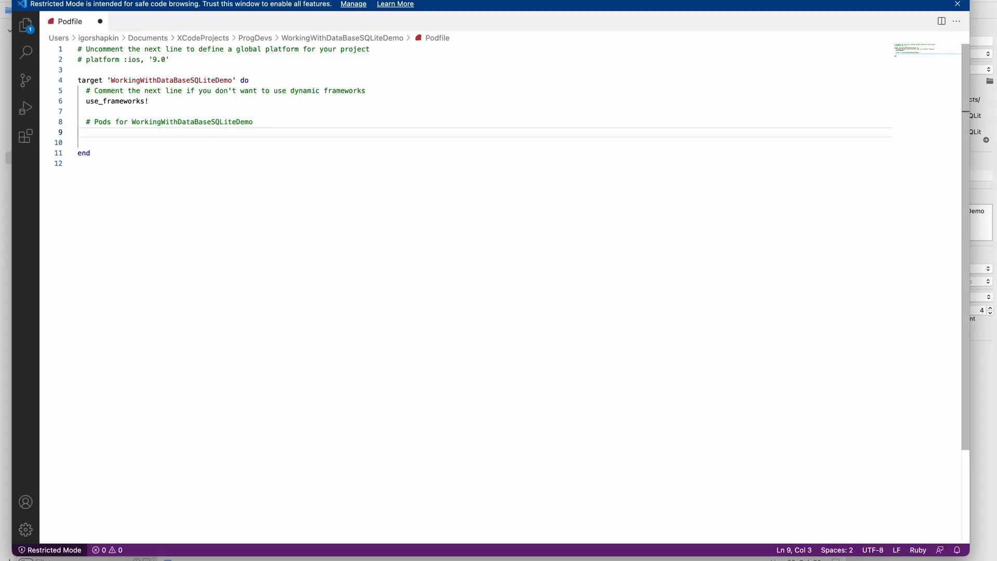
type("pod 'GRDB.swift'")
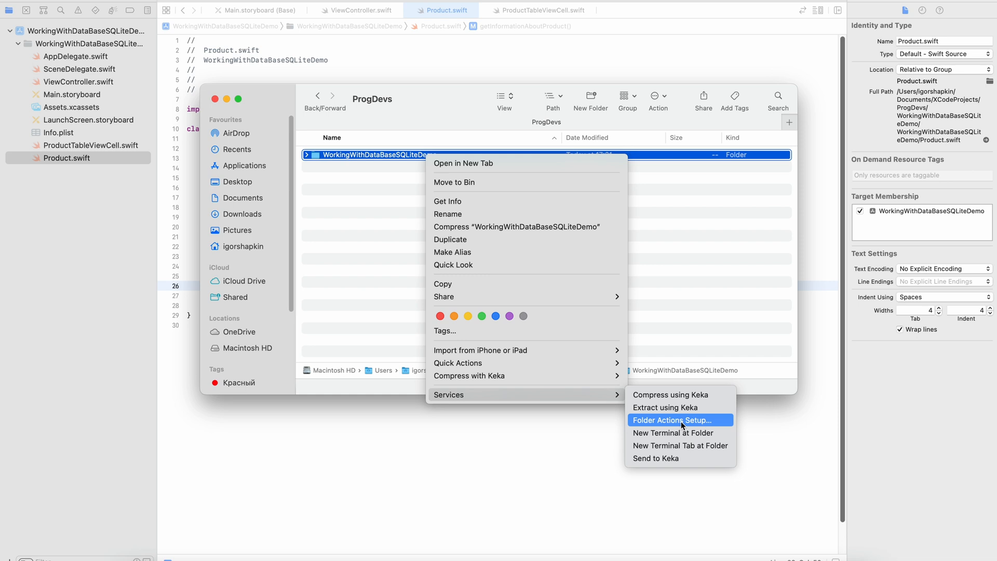
Install the pods from a terminal and open the generated WorkingWithDataBaseSQLiteDemo.xcworkspace in Xcode.
left_click(672, 432)
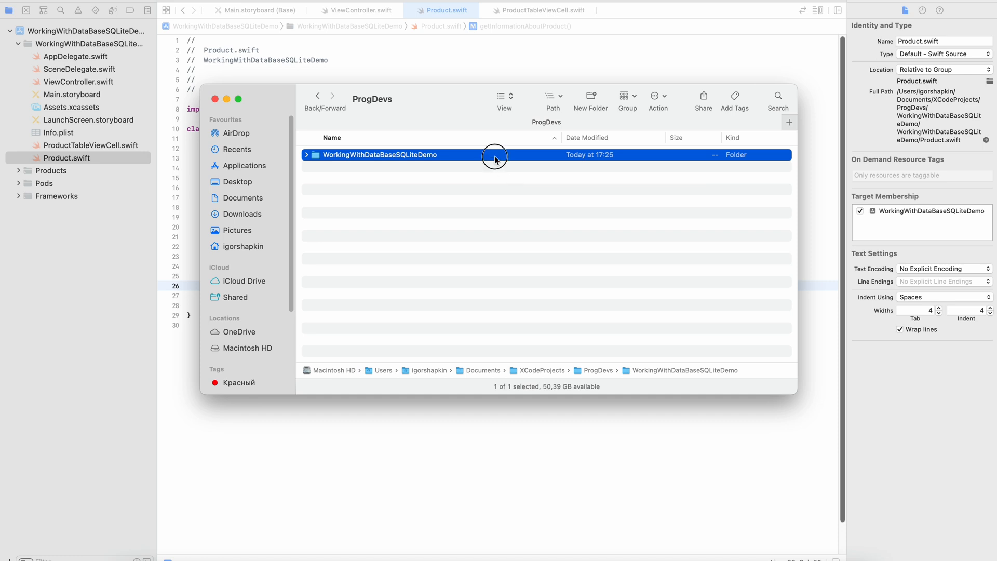
double_click(380, 155)
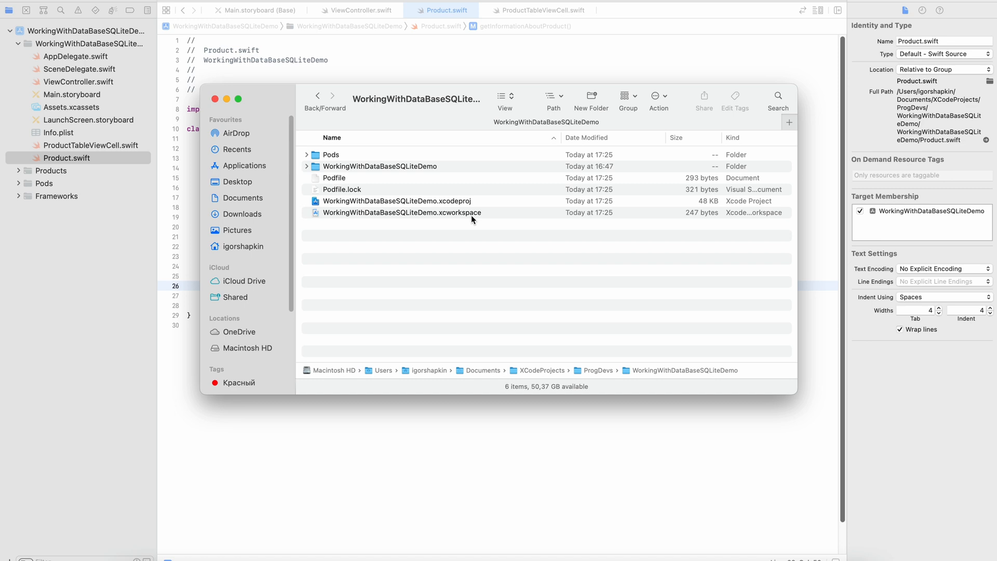
left_click(401, 211)
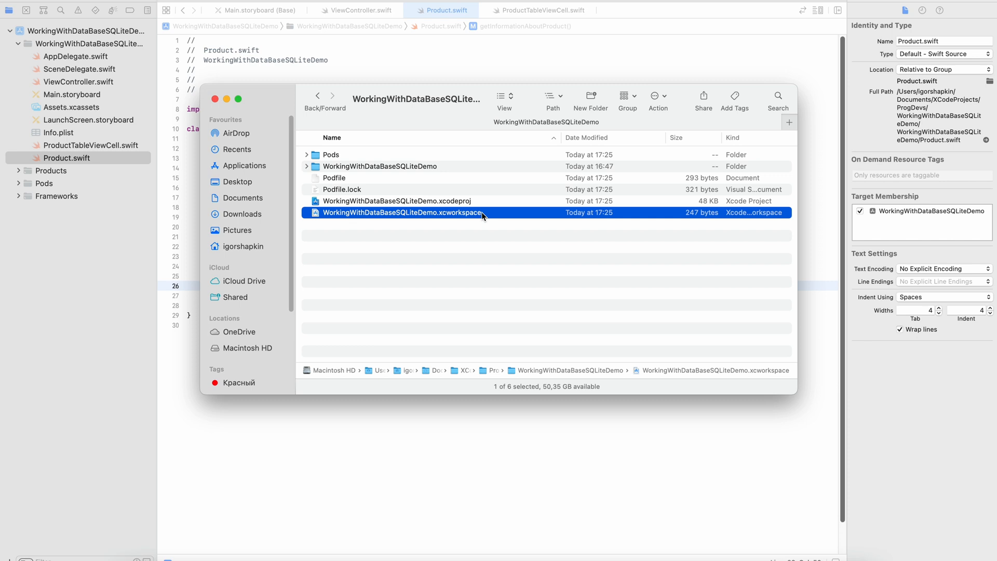
left_click(261, 11)
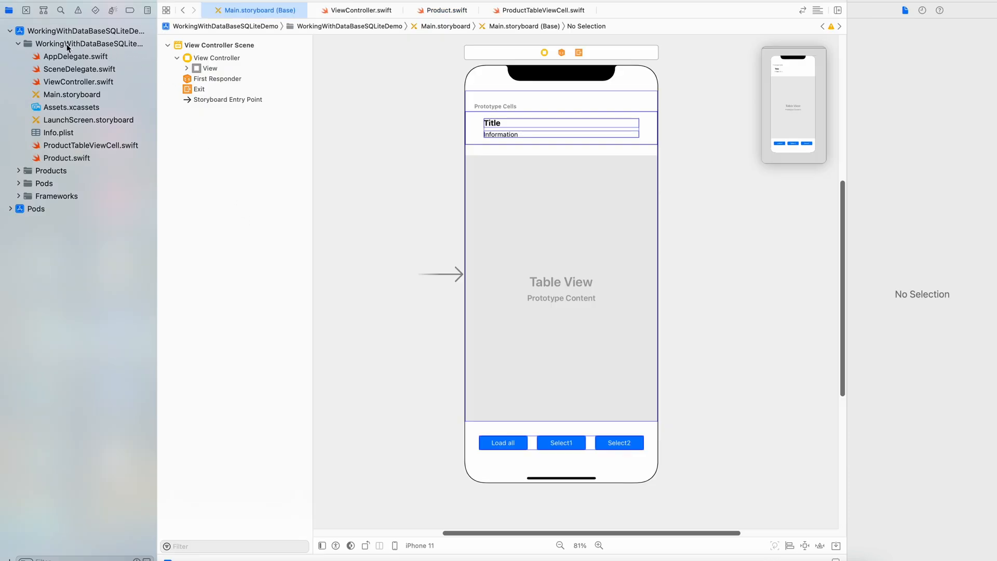
Add shop.db to a new res group in the app target and verify it under Copy Bundle Resources.
right_click(89, 43)
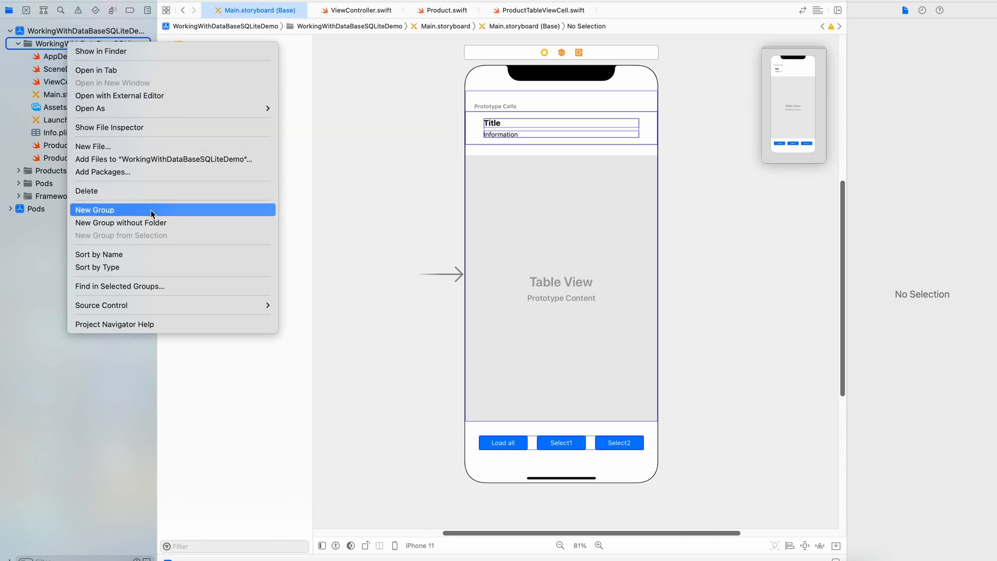
left_click(96, 209)
type("res")
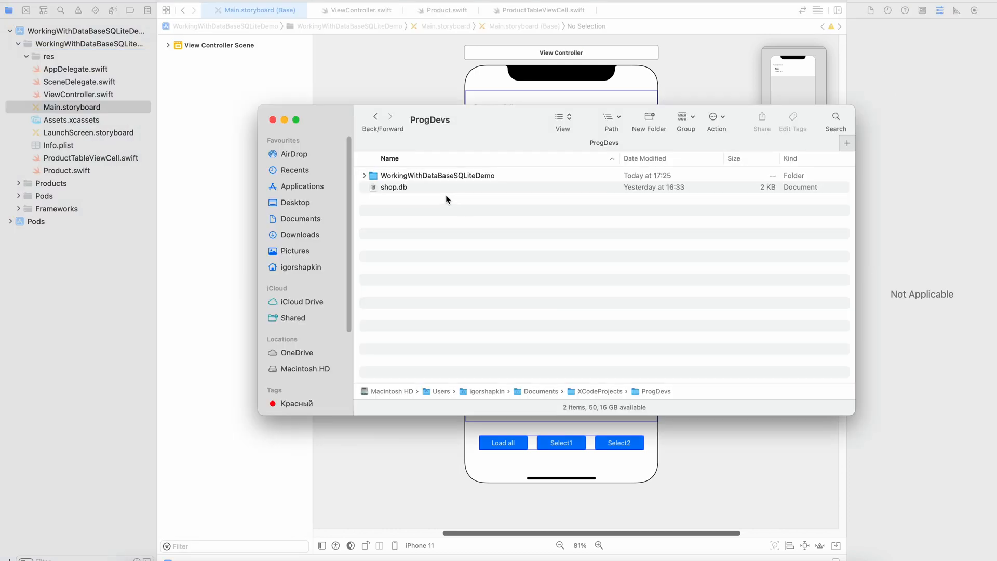
left_click(393, 187)
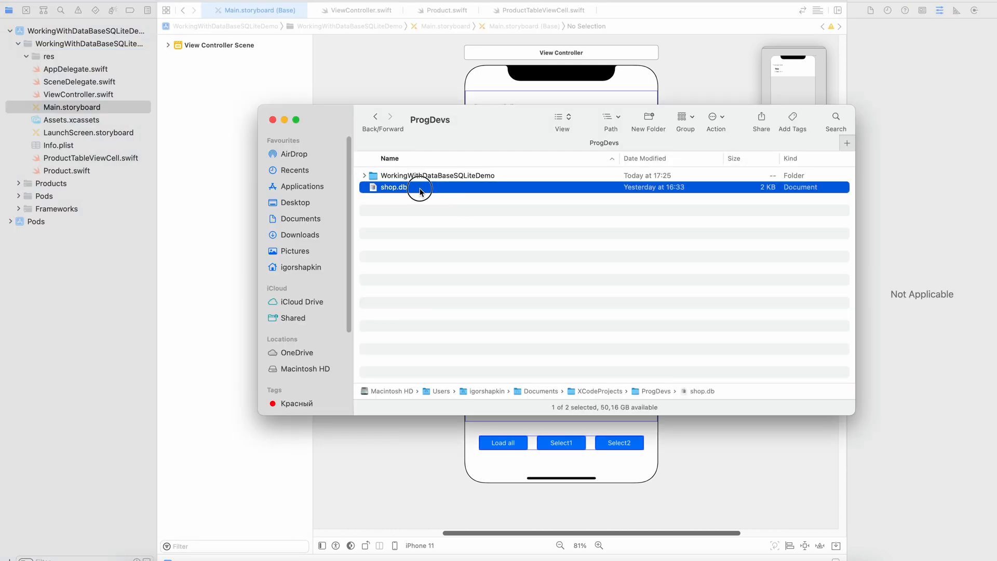
left_click_drag(392, 187, 34, 56)
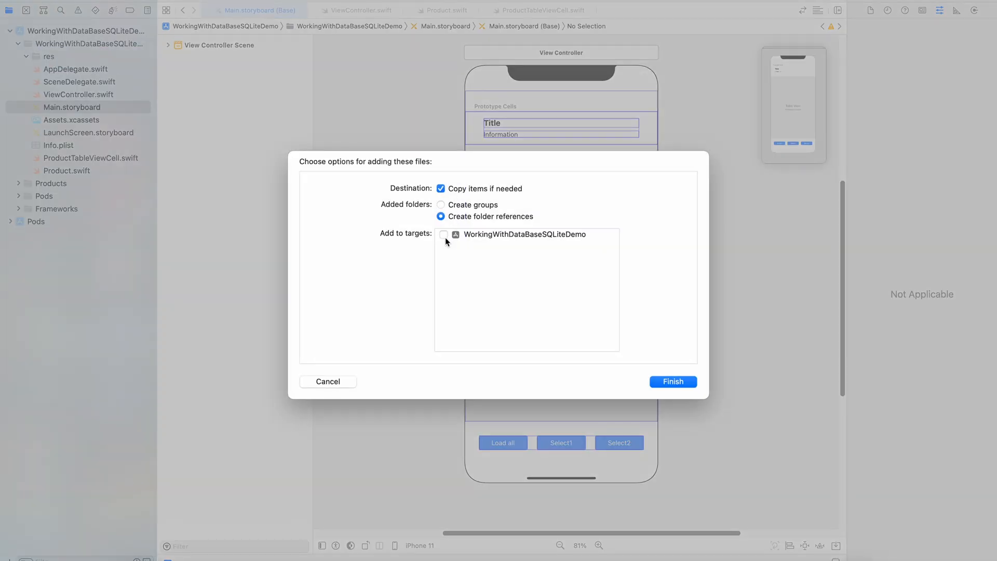
left_click(443, 234)
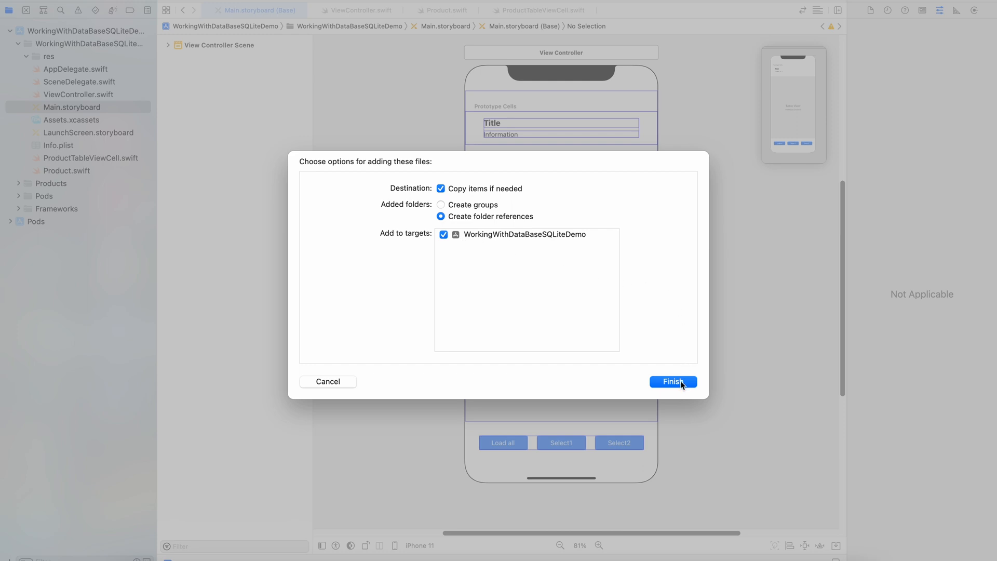
left_click(672, 382)
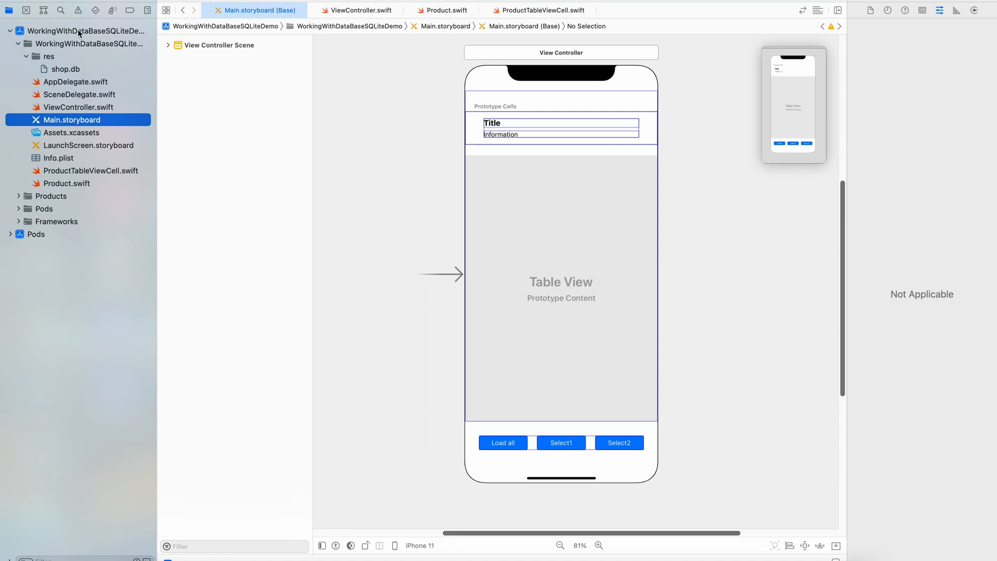
left_click(85, 30)
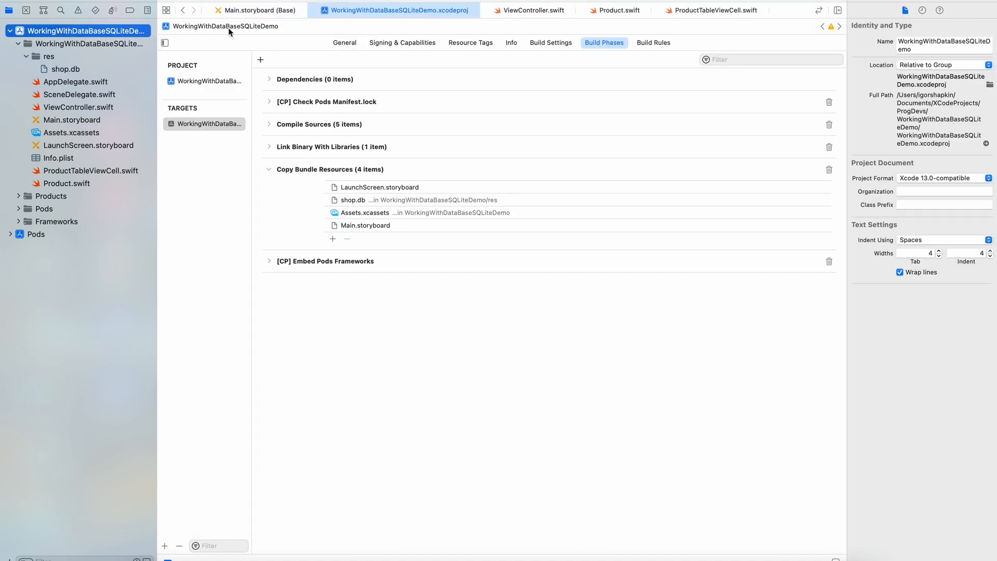
mouse_move(354, 207)
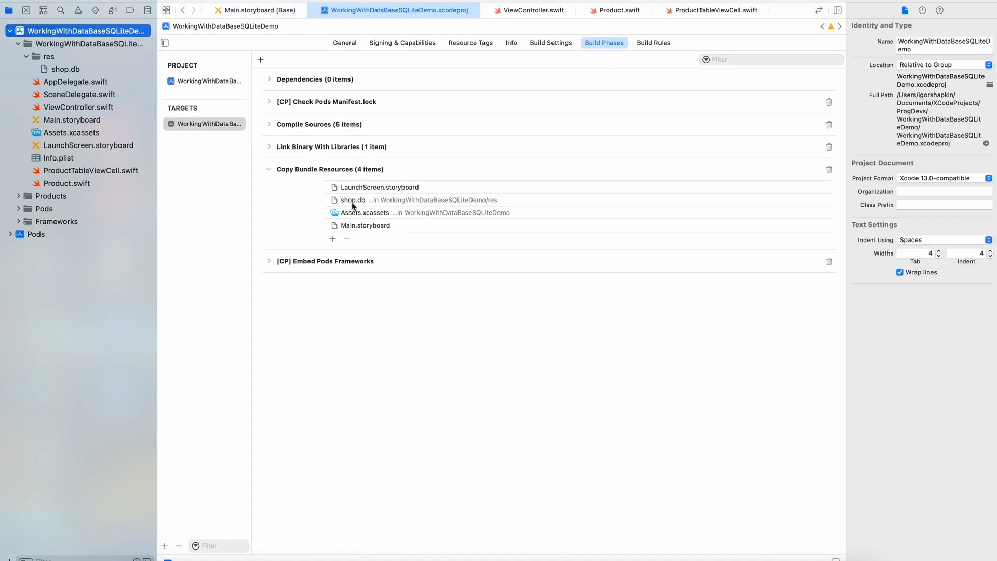
left_click(352, 199)
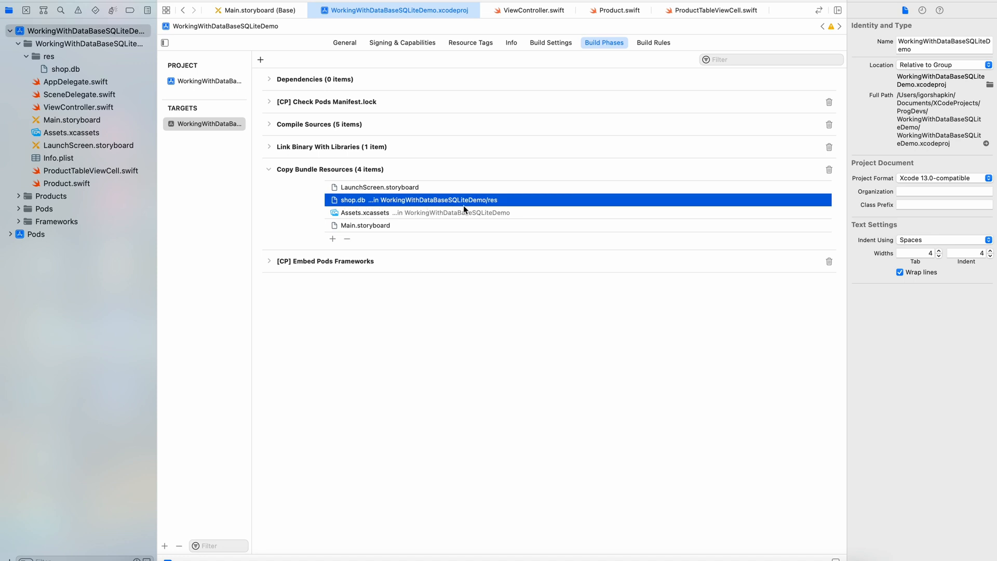
mouse_move(487, 210)
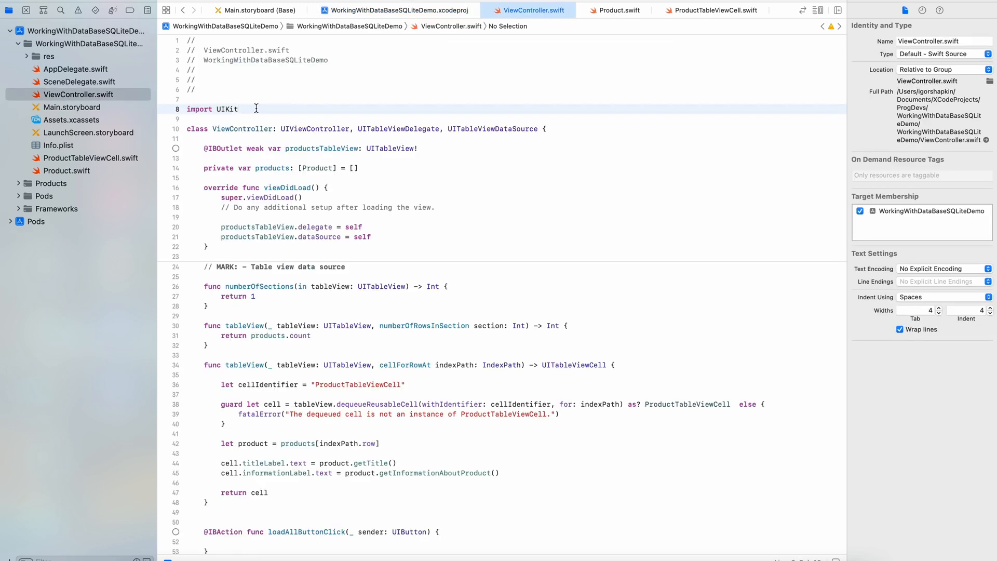
Add 'import GRDB' and a 'private var dbQueue: DatabaseQueue?' property to ViewController.swift.
left_click(239, 108)
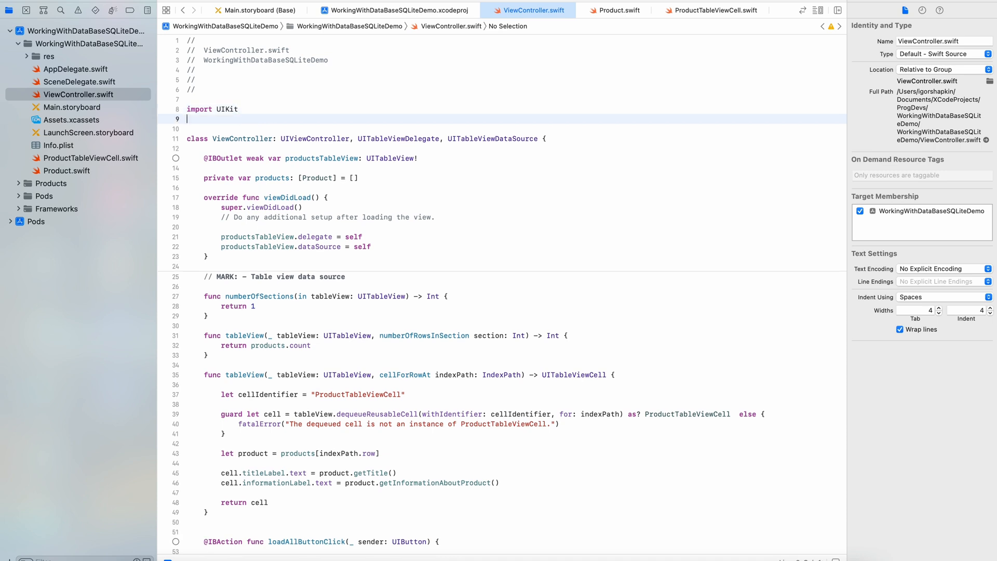
type("import")
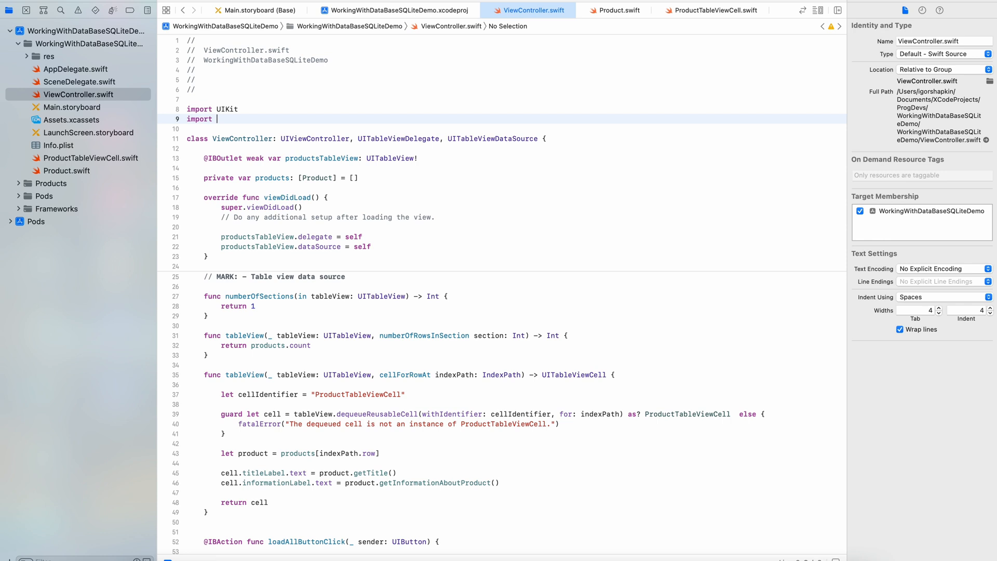
type("GRDB")
type("private var")
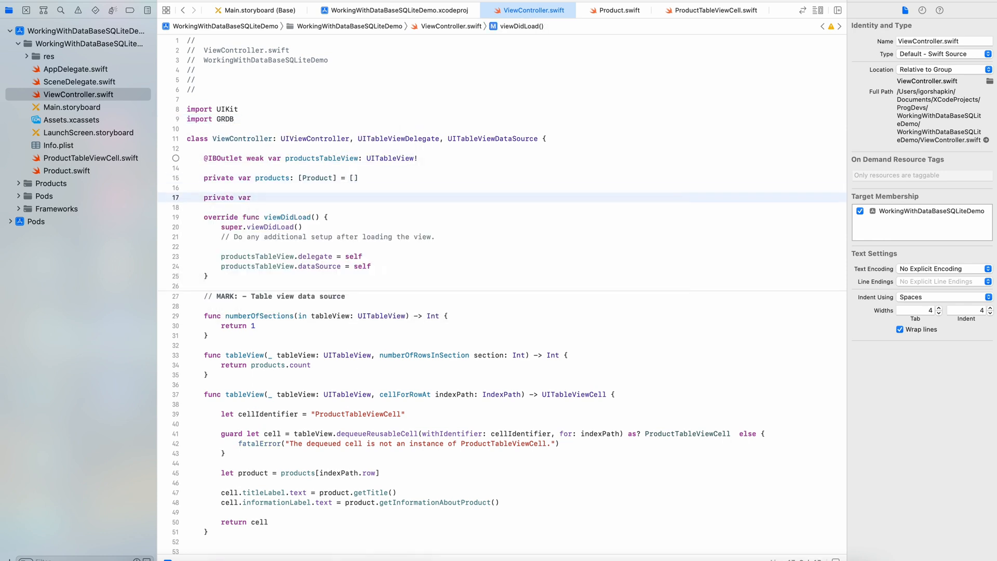
type("dbQueue")
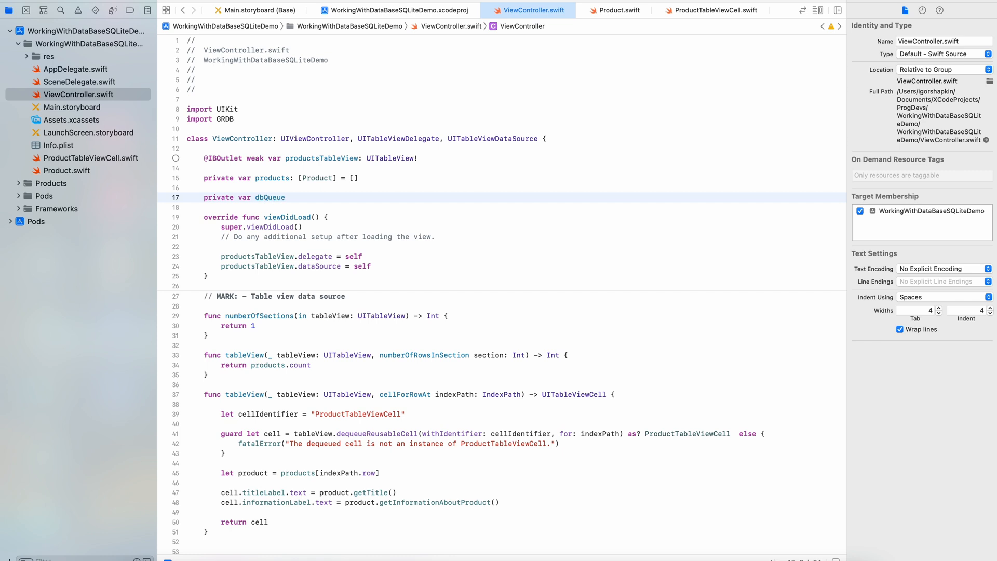
type(": DatabaseQueue?")
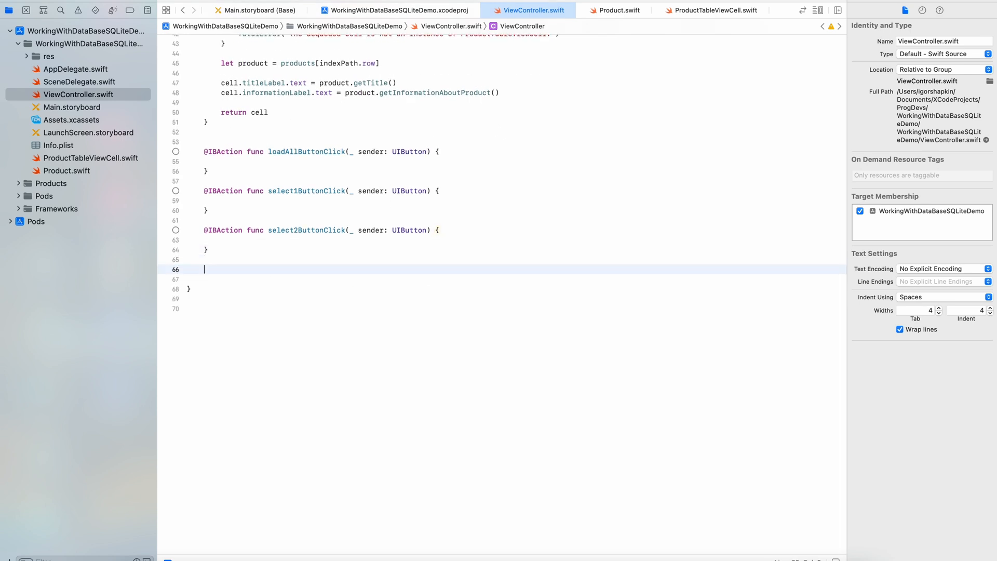
Write getDatabaseQueue() copying bundled shop.db to Application Support and returning DatabaseQueue(path: dbPath).
type("private func")
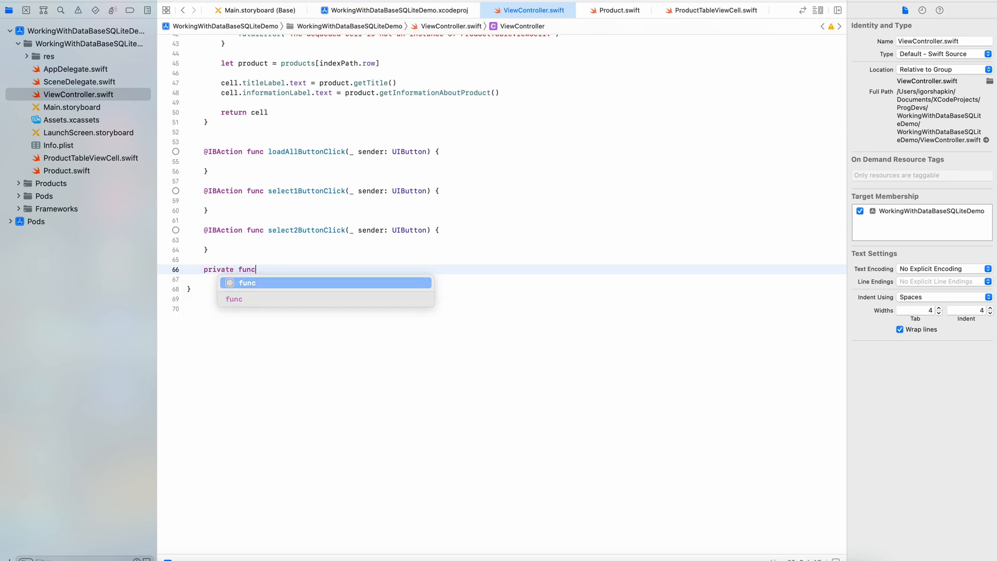
type("getDatabaseQueue() throws -> DatabaseQueue {")
type("let dbPath = try fileManager.url(for: .applicationSupportDirectory, in: .userDomainMask, appropriateFor: nil, create: true")
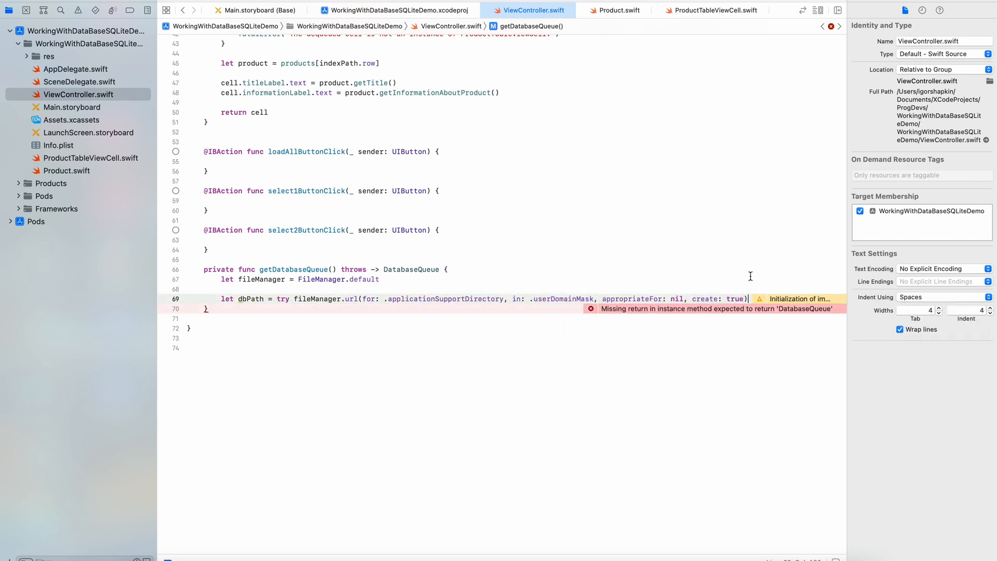
type(".appendingPathComponent(\"shop.db\")")
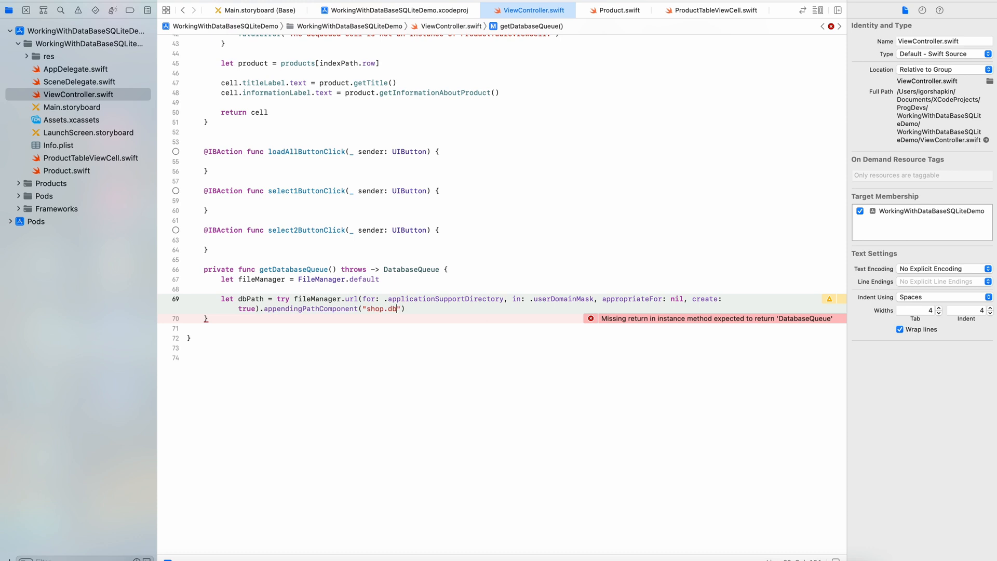
type(".path")
type("if !fileManager.fileExists(atPath: ")
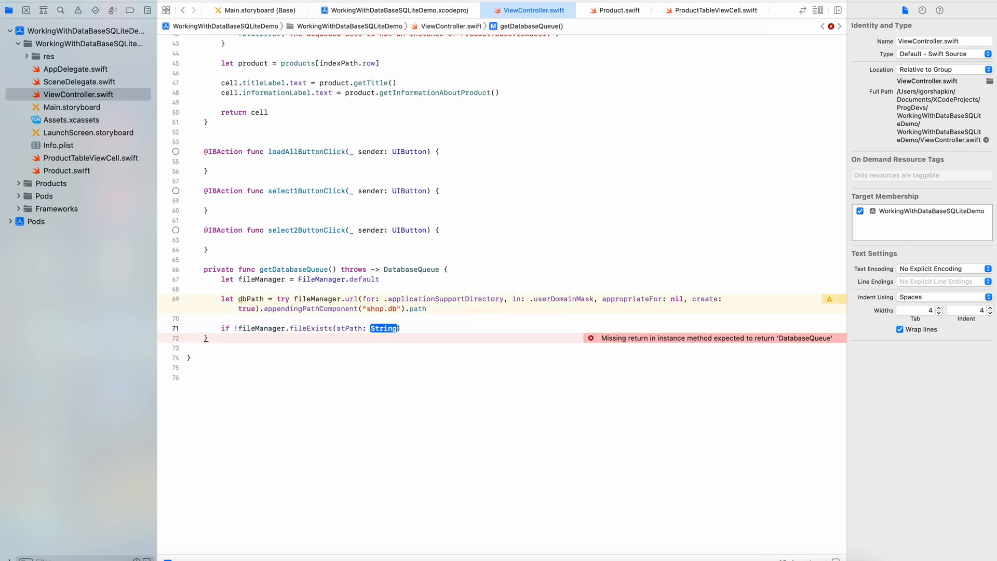
type("let dbResourcePath")
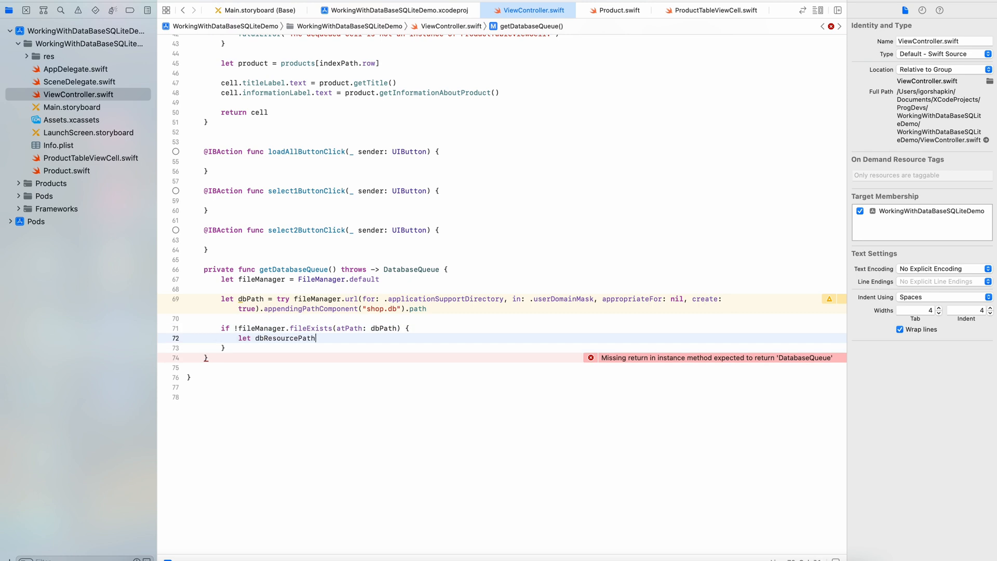
type("= Bundle.main.path(forResource: \"shop\", ofType: \"db\")")
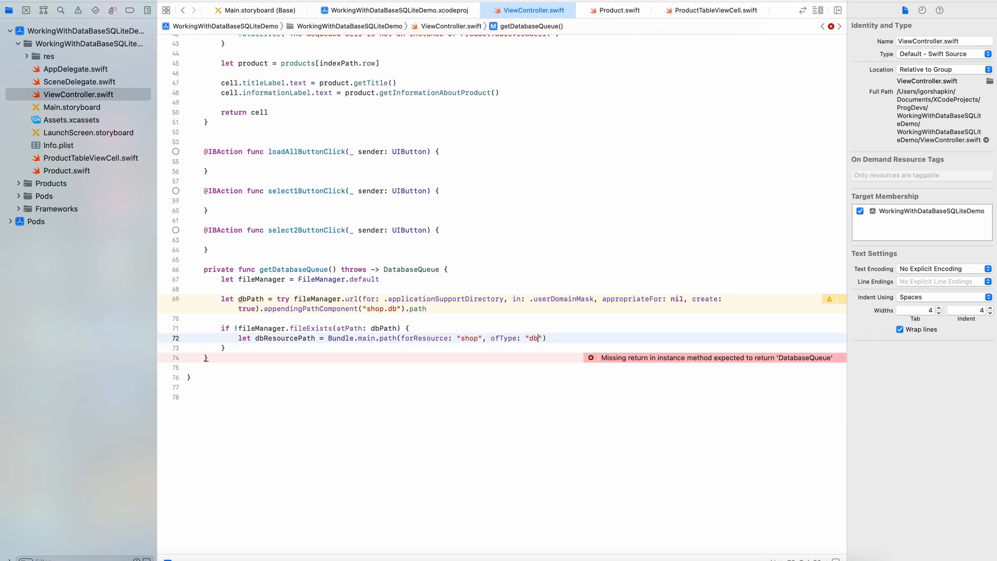
type("try fileManager.copyItem(atPath: dbResourcePath, toPath: dbPath")
type("return try")
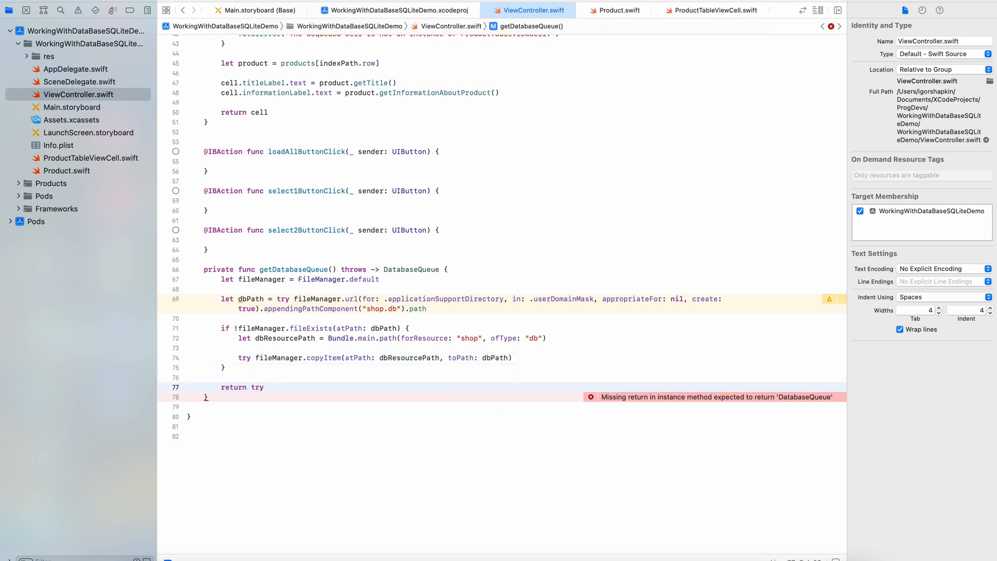
type("DatabaseQueue(path: dbPath)")
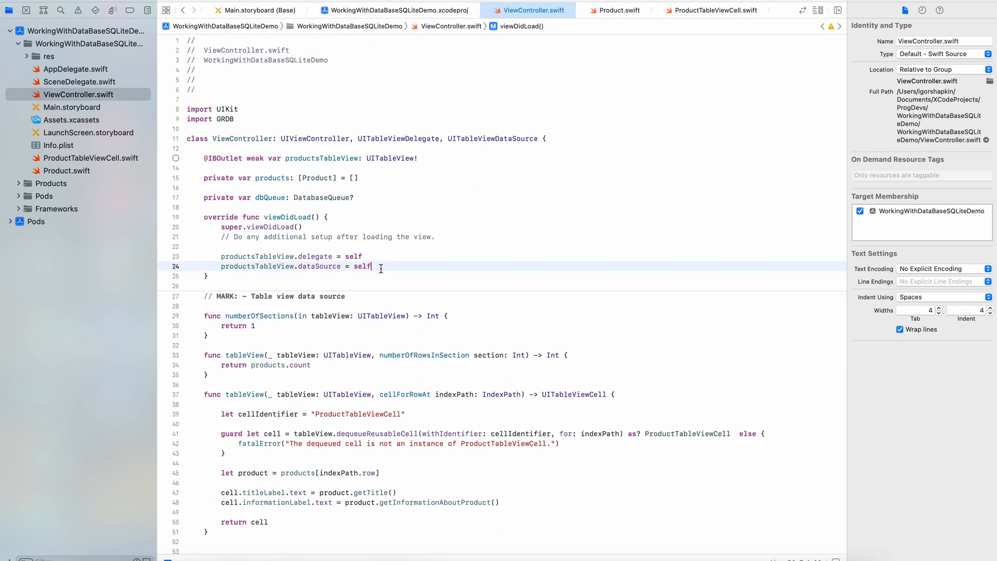
Assign dbQueue = try? getDatabaseQueue() in viewDidLoad and begin a private loadAllData() function.
type("dbQueue")
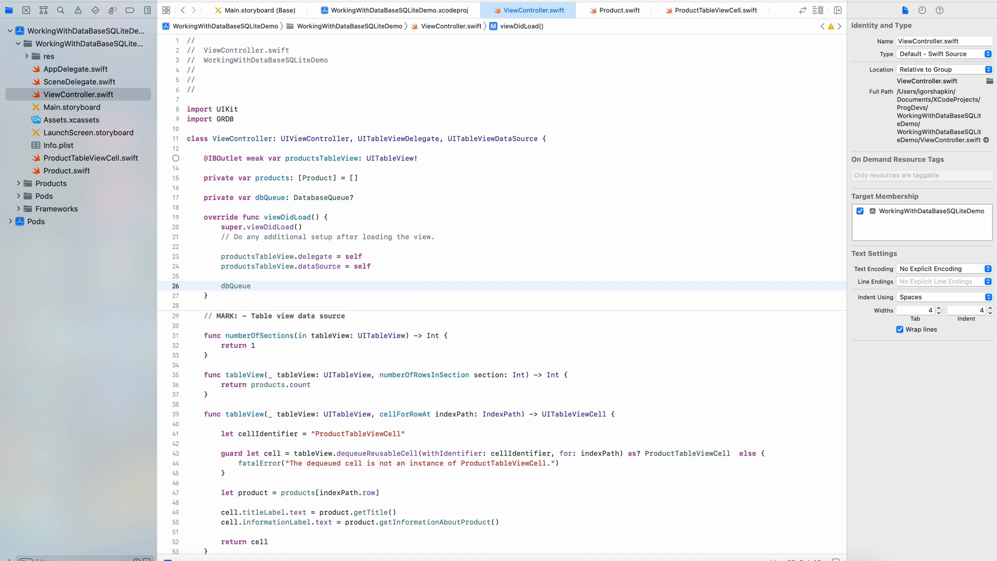
type("= try?")
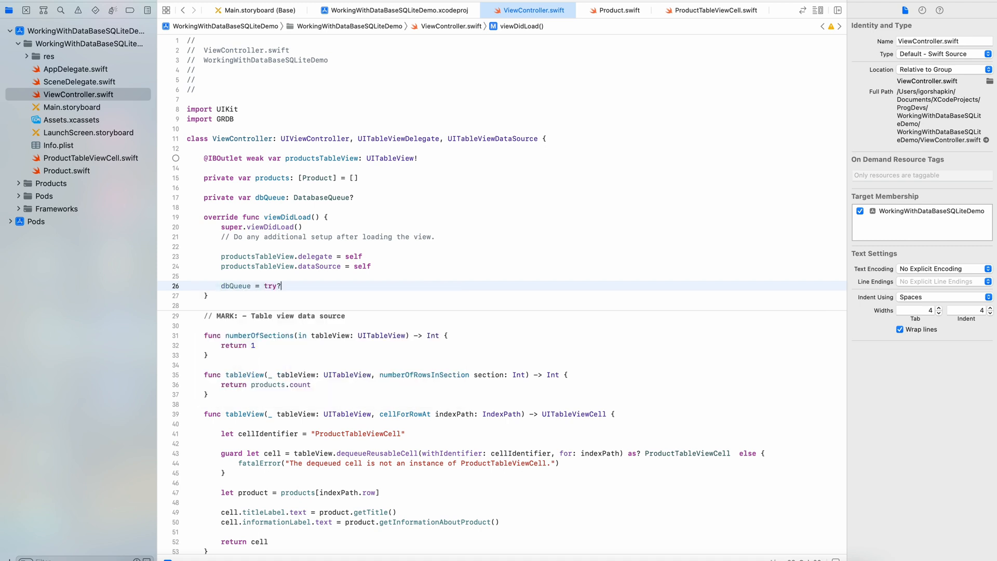
type("getDatabaseQueue()")
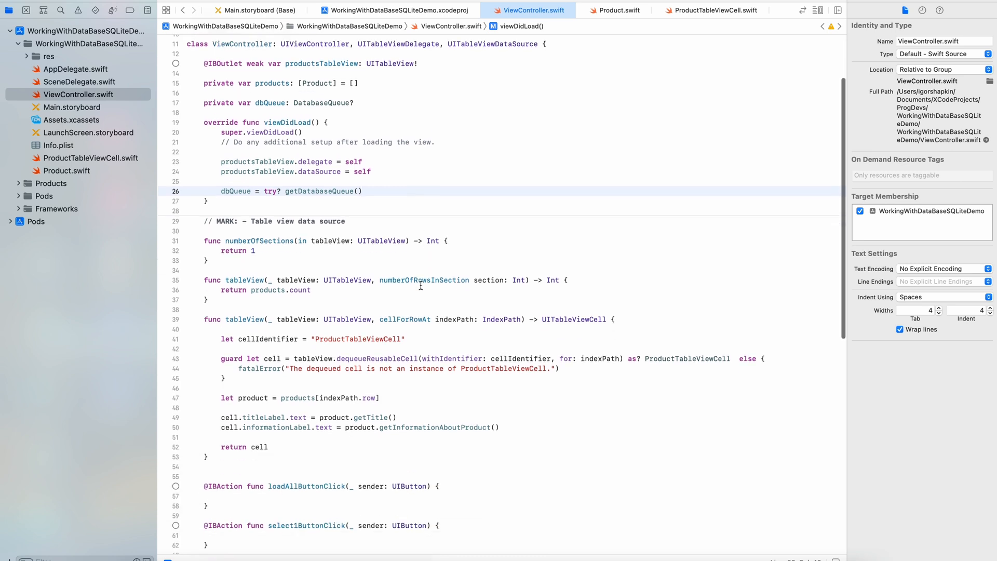
scroll("down", 3)
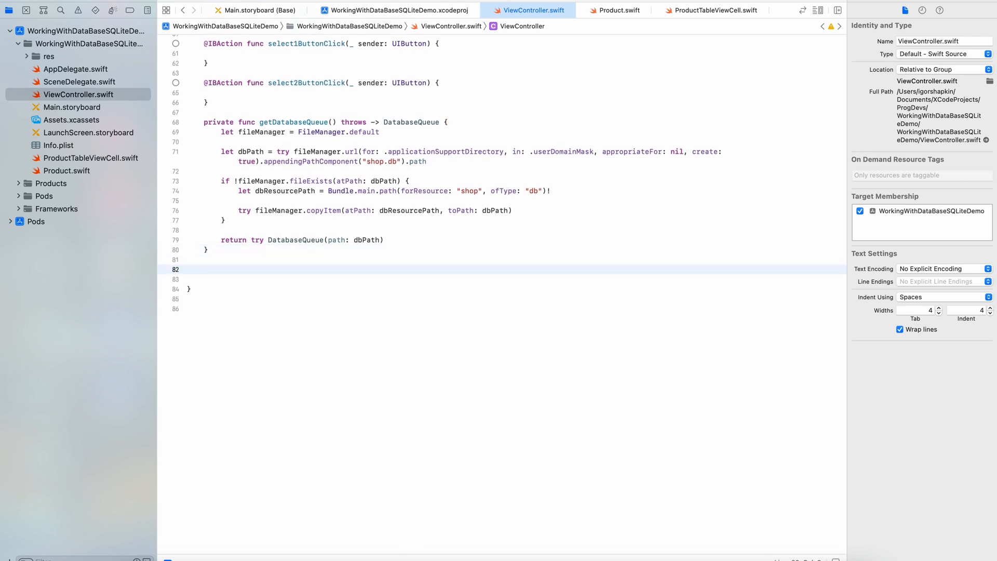
type("private func loadAllData() {")
type("let rows = try Row.fetchAll(")
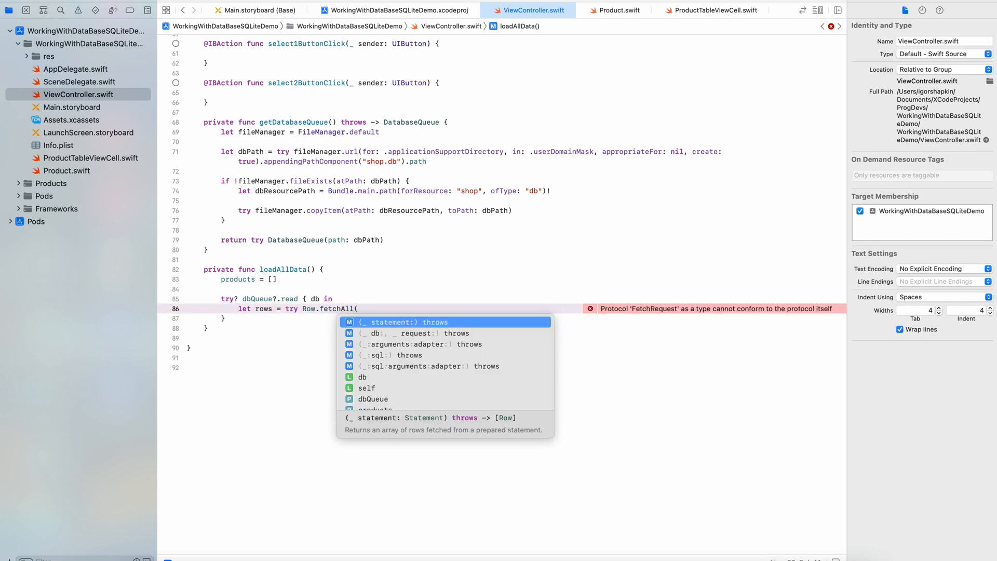
Finish loadAllData() to build Products from SELECT rows and reload the table; call it from Load all.
type("db, sql: \"SELECT p_\"")
type("products.append(")
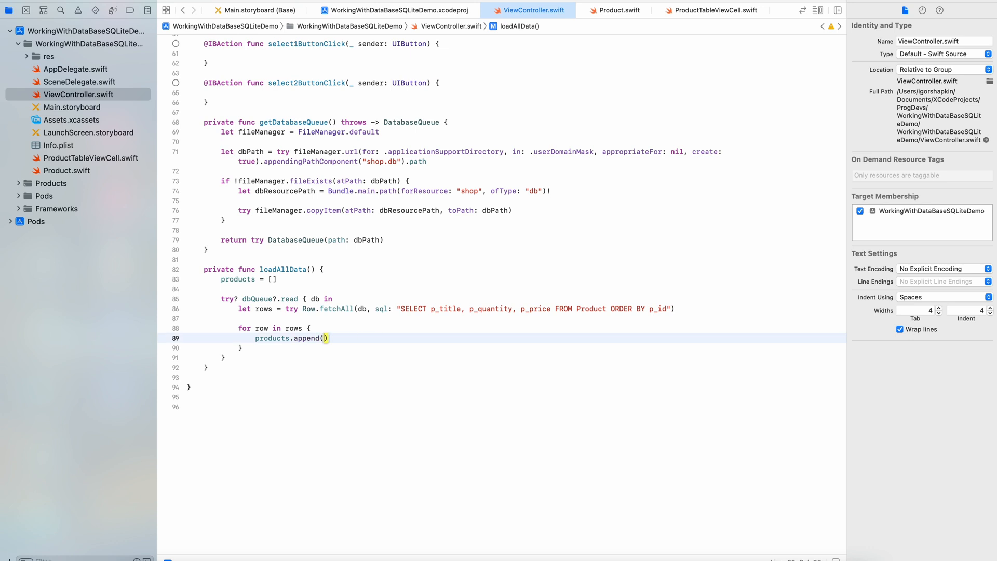
type("Product(title: row[0], quantity: row[1], price: row[2])")
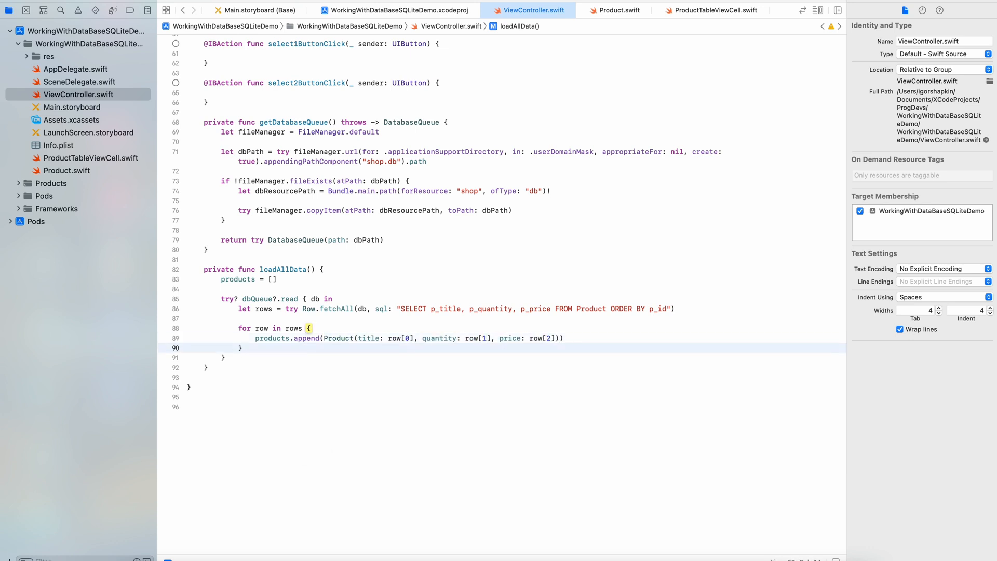
type("productsTableView.reloadData()")
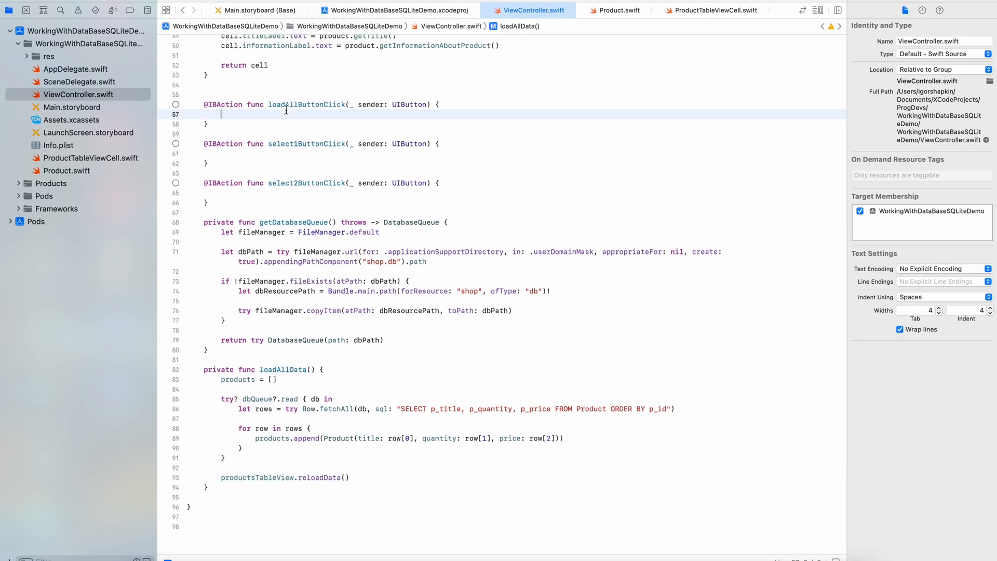
type("loadAllData()")
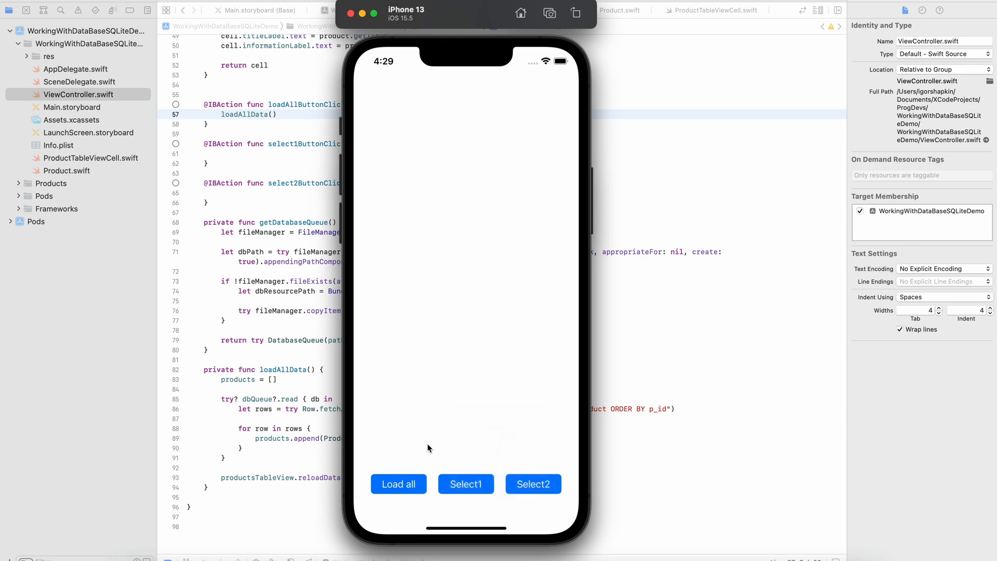
Load all seven products into the table and scroll through the list.
left_click(398, 484)
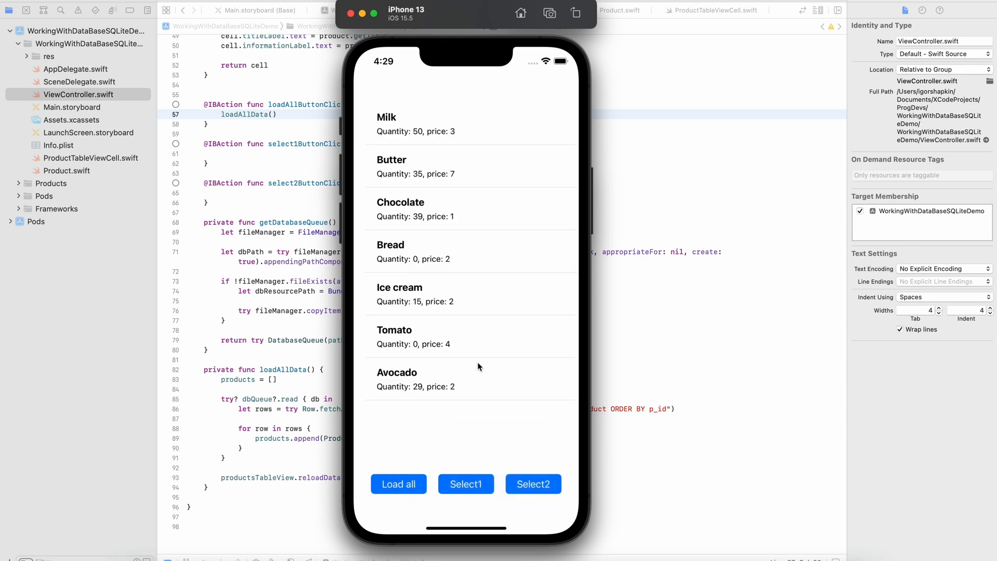
left_click(399, 484)
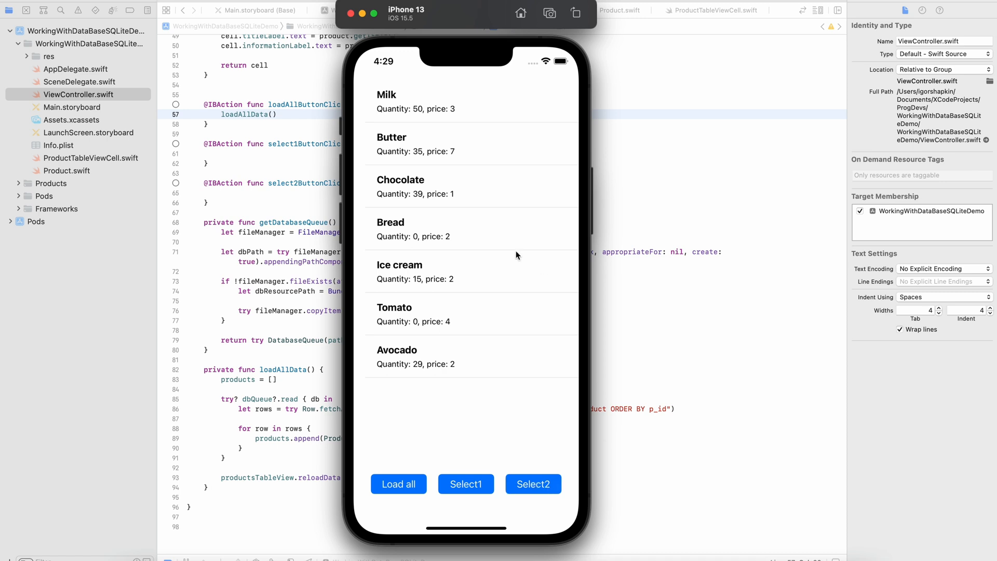
scroll("down", 3)
type("select1Query()")
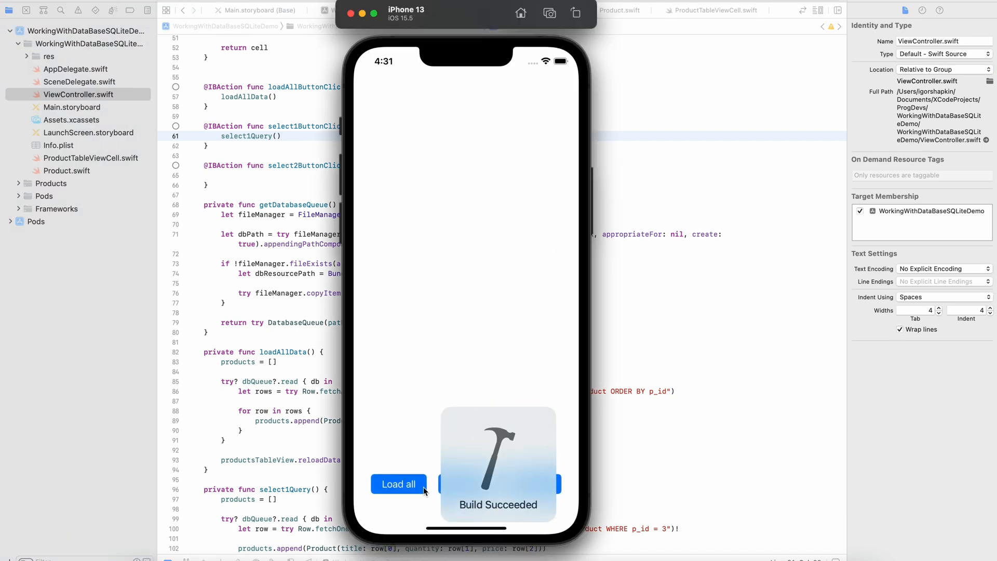
Filter to product id 3 (Chocolate, quantity 39, price 1), reload all, then filter again.
left_click(399, 484)
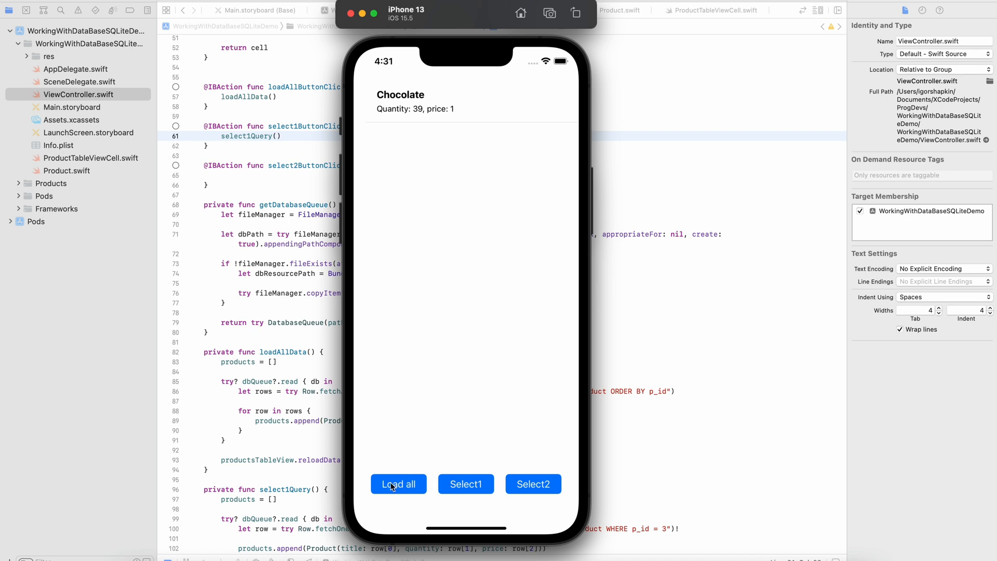
left_click(399, 484)
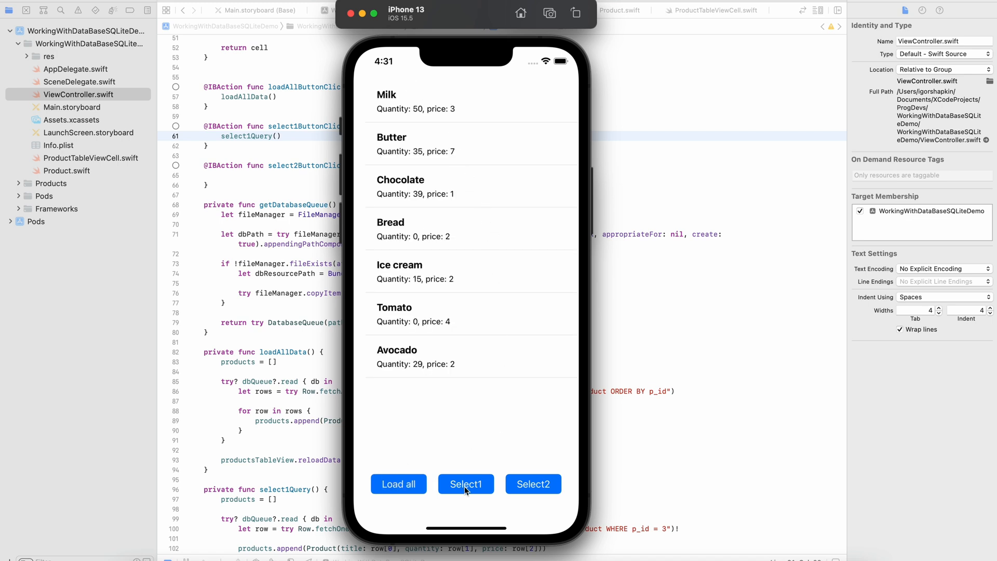
left_click(466, 483)
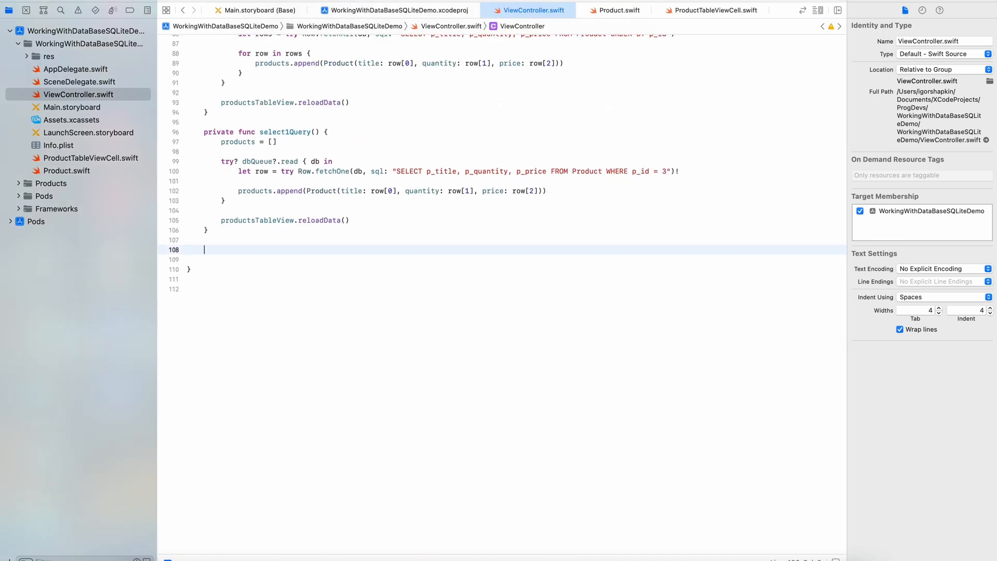
Write select2Query() filtering products with p_price below 3.
type("private func select2Query() {")
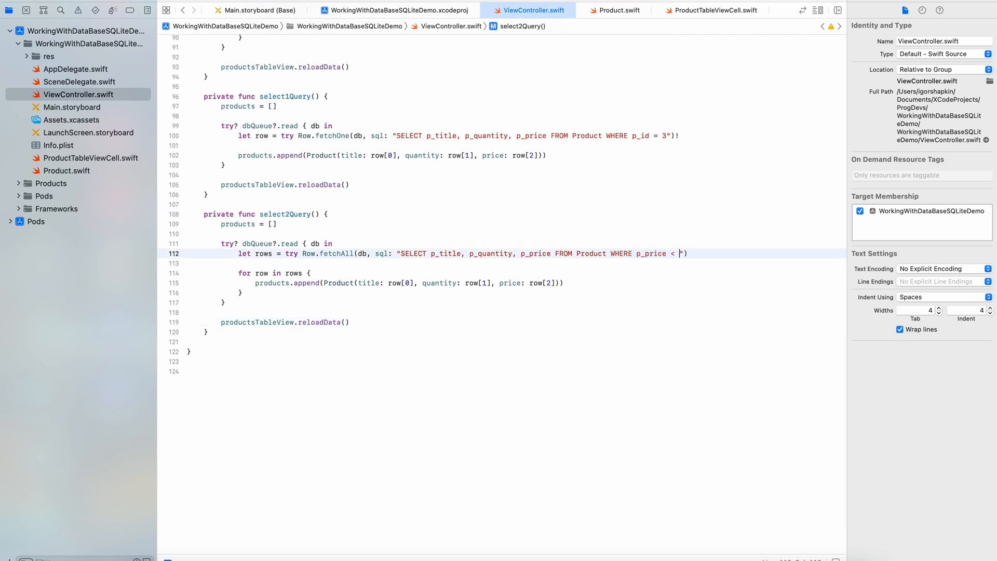
type("3")
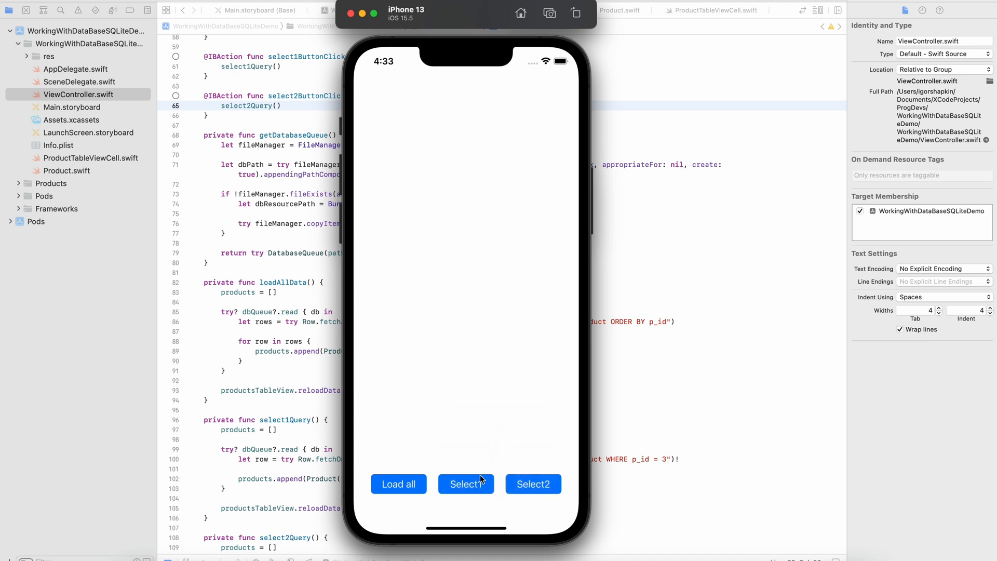
Filter to the four products under price 3, reload all seven, then filter again.
left_click(398, 484)
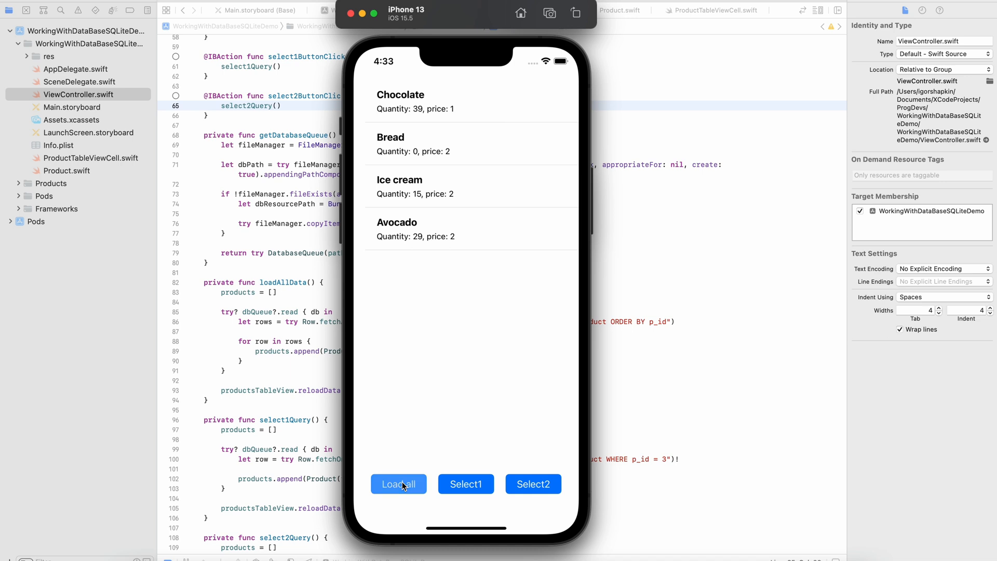
left_click(398, 484)
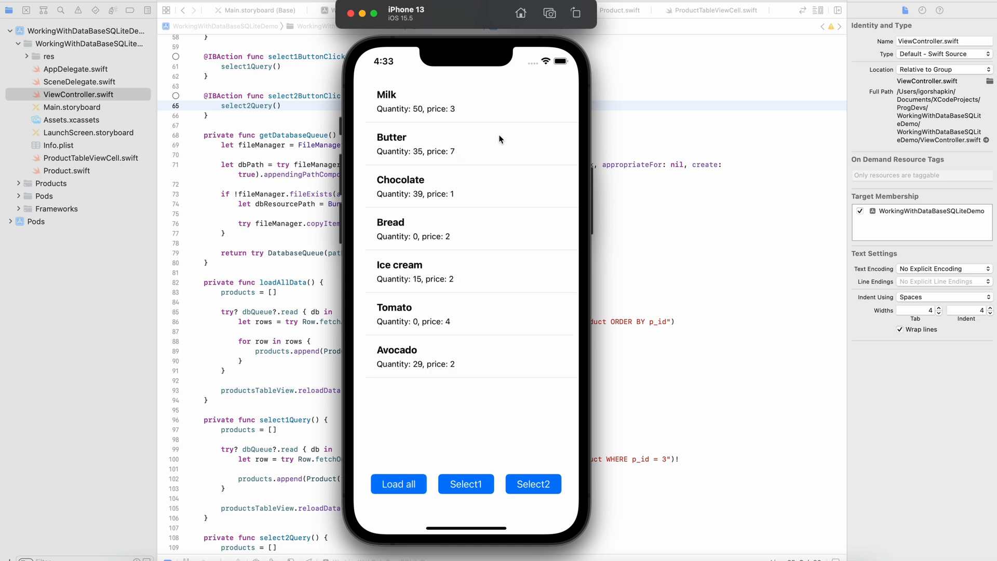
mouse_move(479, 198)
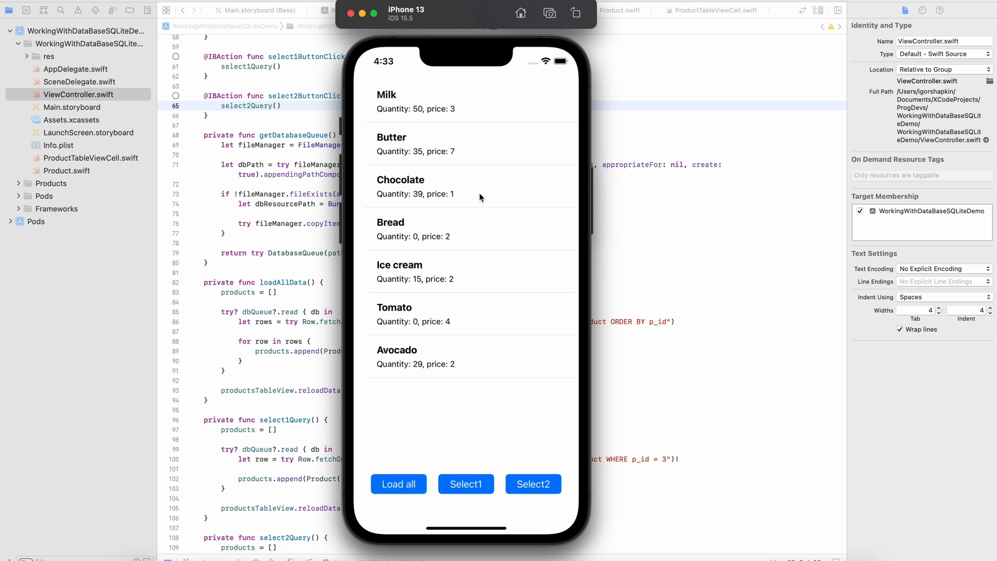
mouse_move(475, 280)
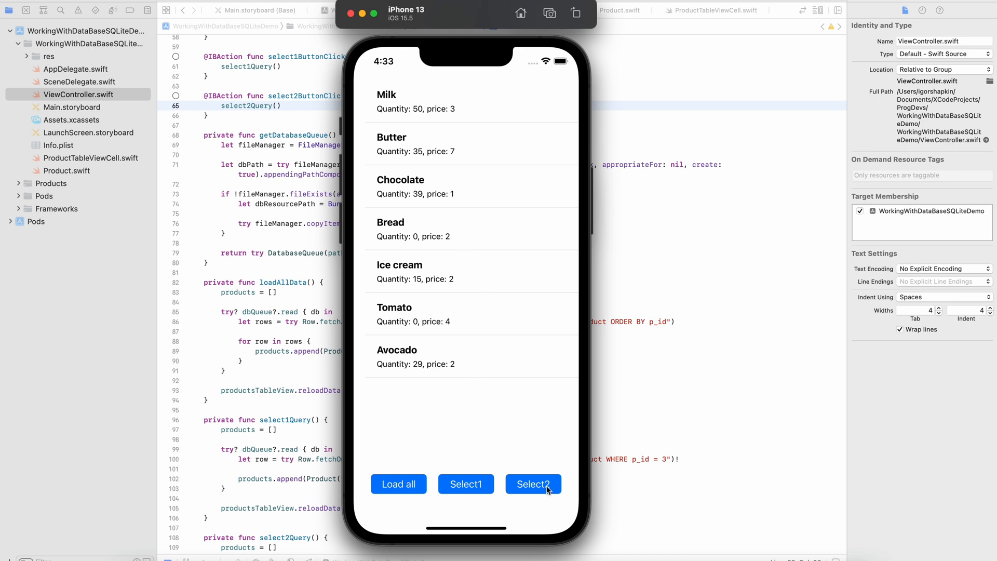
left_click(533, 484)
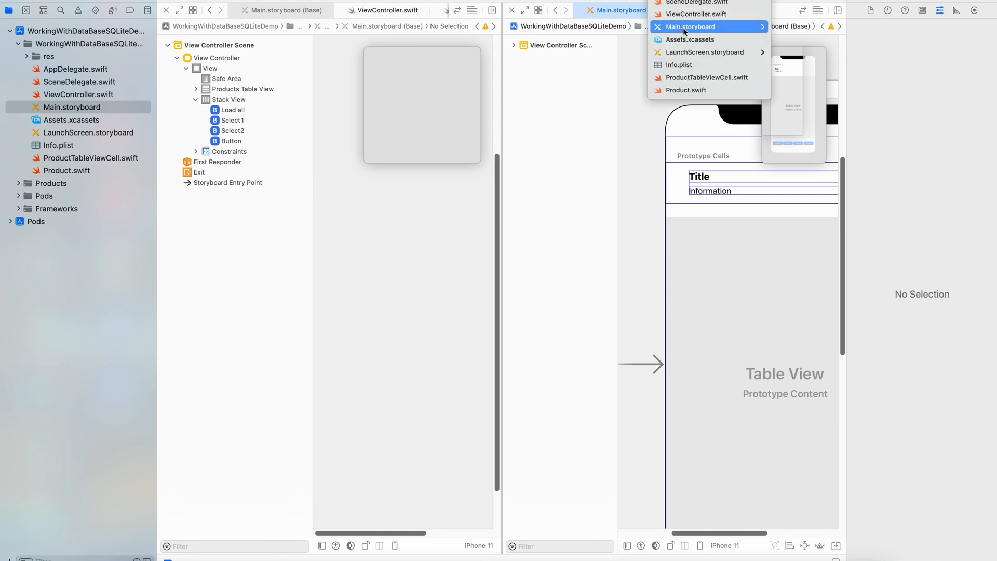
Select the fourth button and begin its buttonClick action code.
left_click(230, 141)
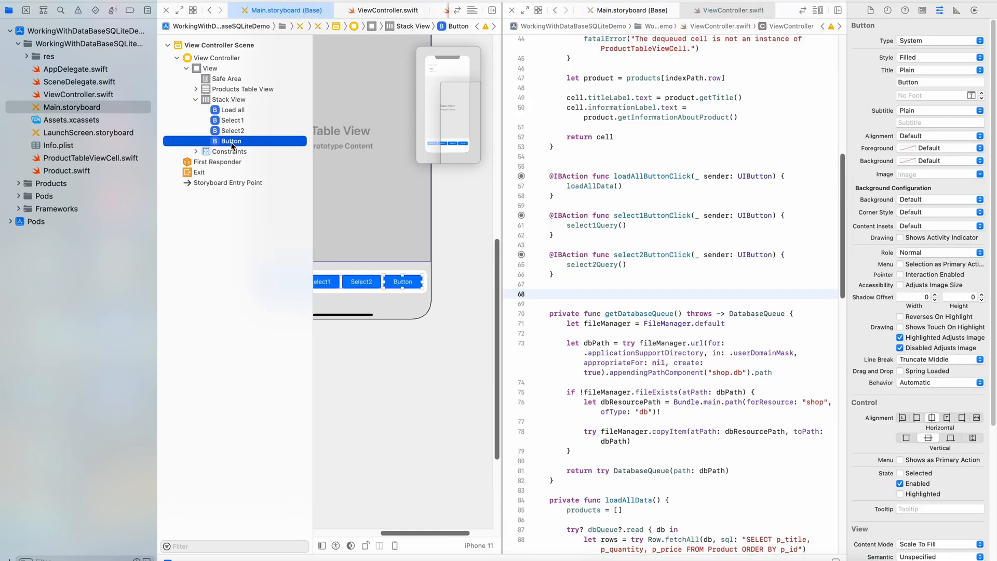
type("b")
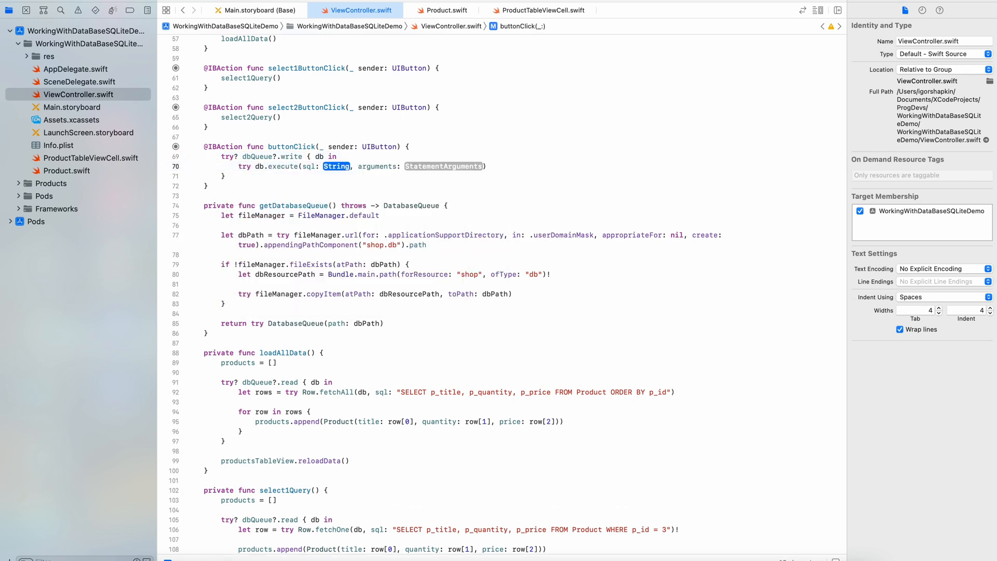
Write the INSERT INTO Product statement with arguments 'Olive oil', 17, 12.
type("\"INSERT INTO Product\"")
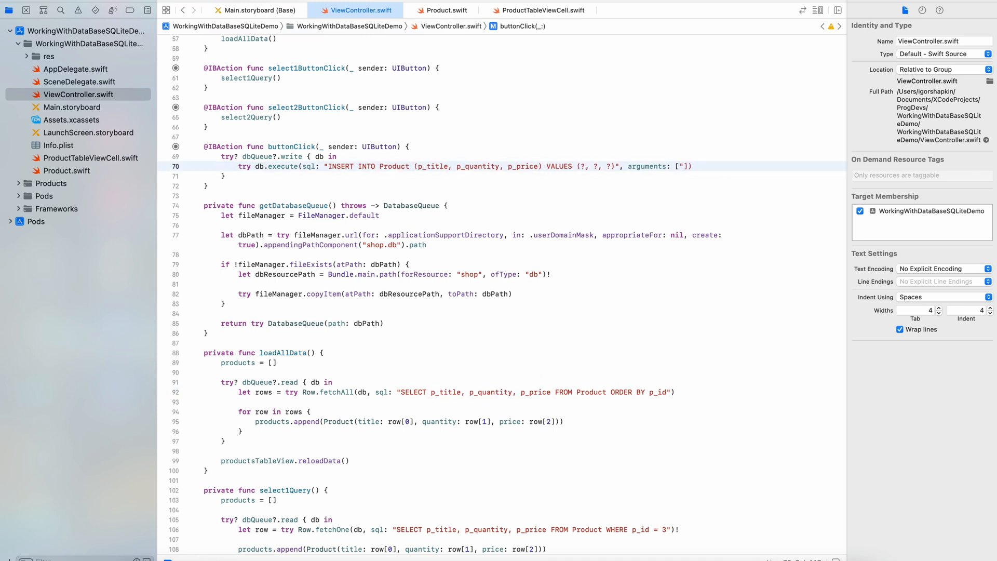
type("\"Olive oil\", 17, 12")
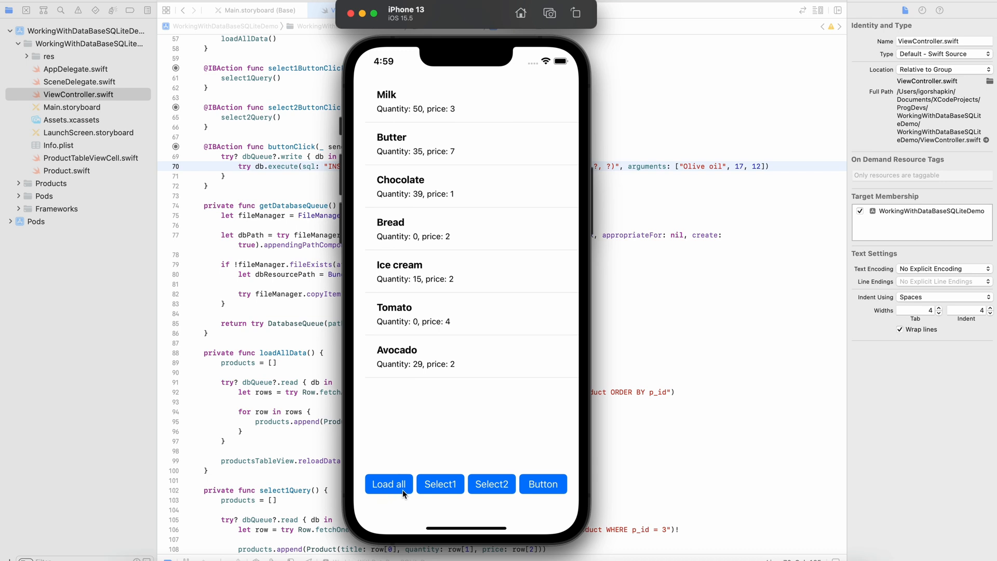
Load all products into the simulator's table.
left_click(387, 484)
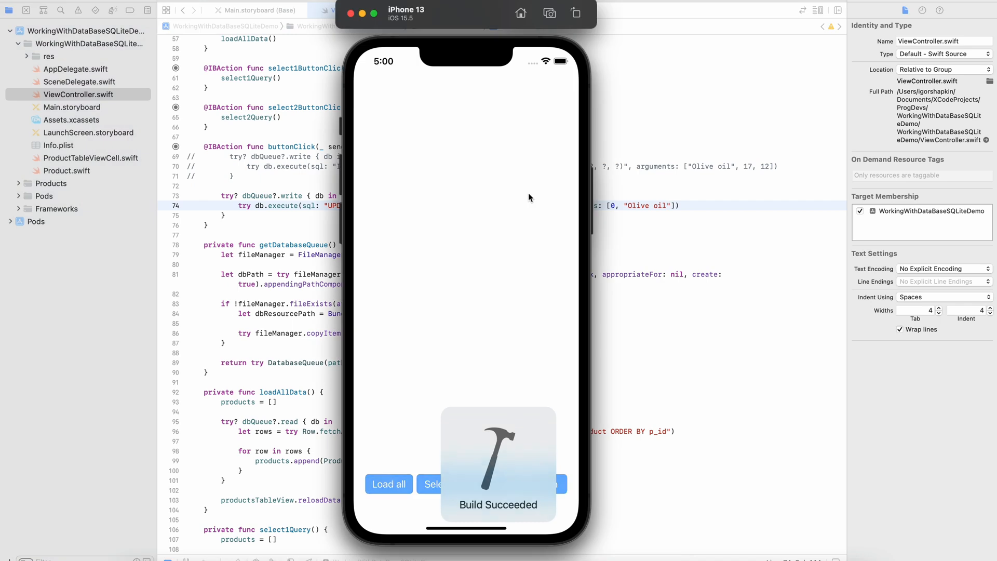
Reload the list to show Olive oil with quantity 0 and price 12.
left_click(389, 484)
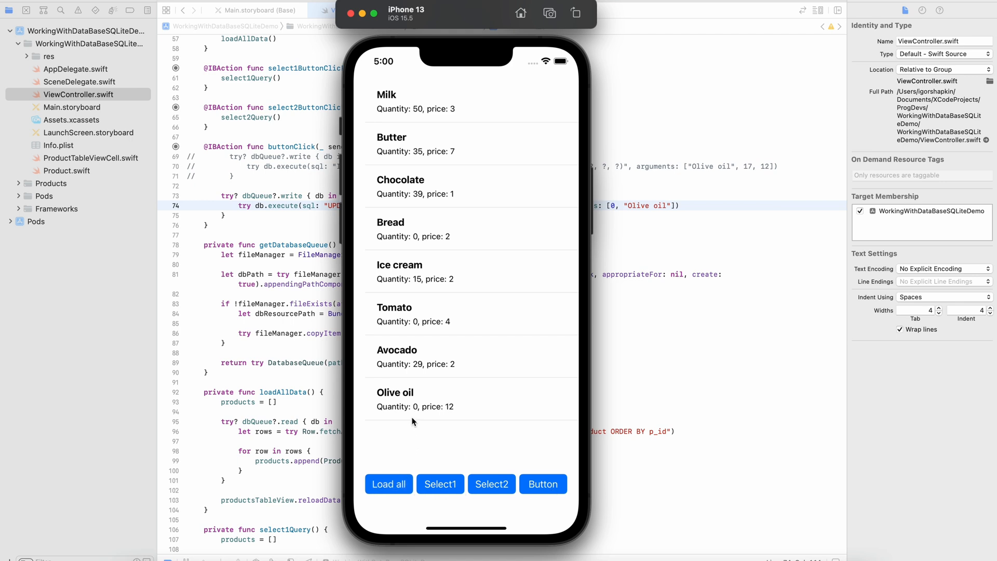
mouse_move(418, 420)
type("ELETE FROM")
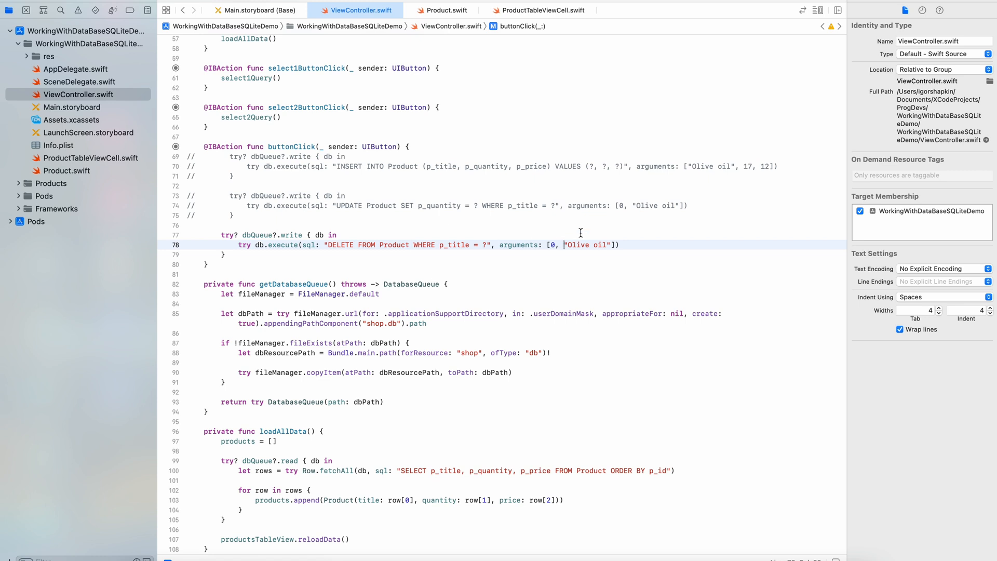
Edit buttonClick toward the Olive oil DELETE and relaunch the app.
key("Backspace")
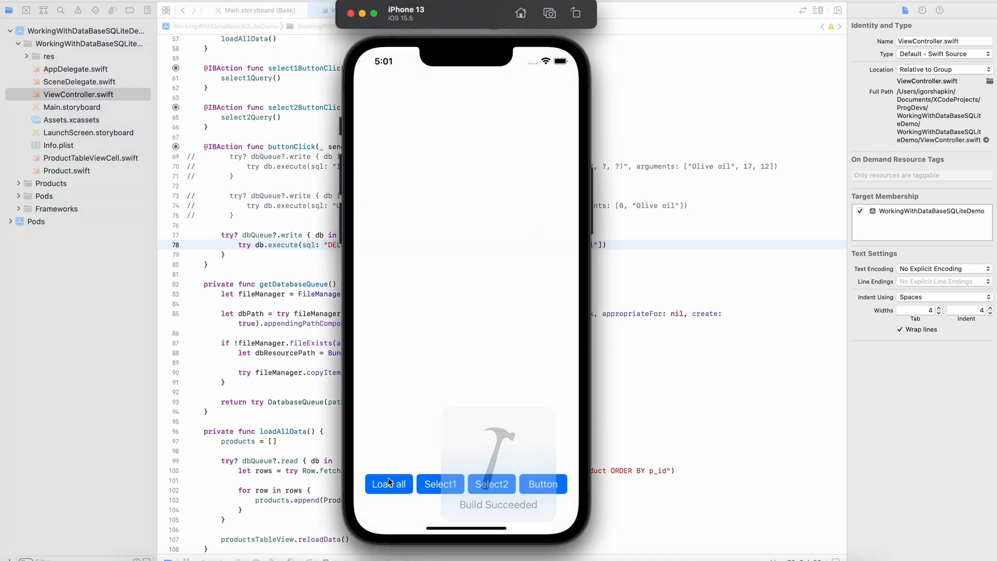
Load all products, listing eight including Olive oil.
left_click(389, 484)
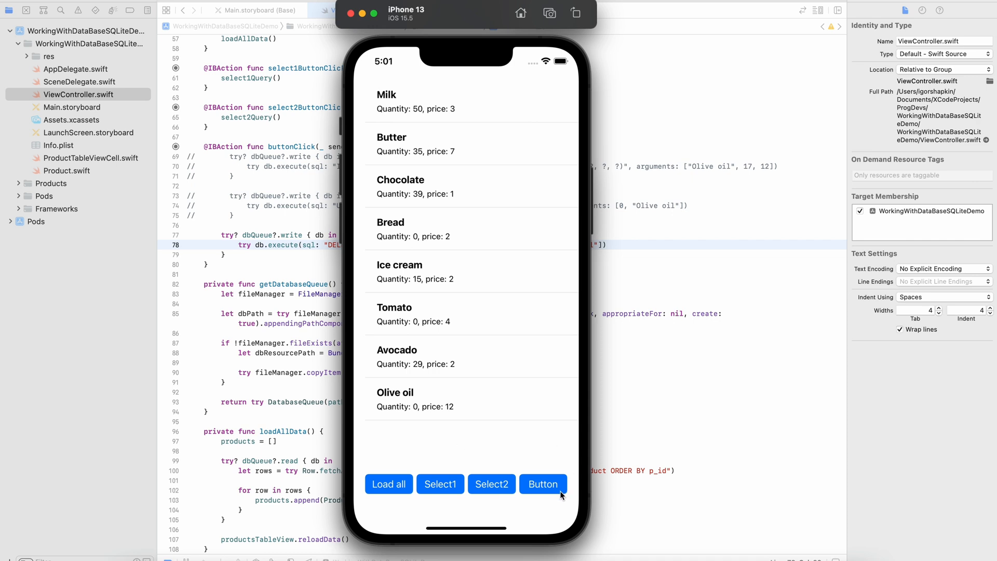
mouse_move(401, 492)
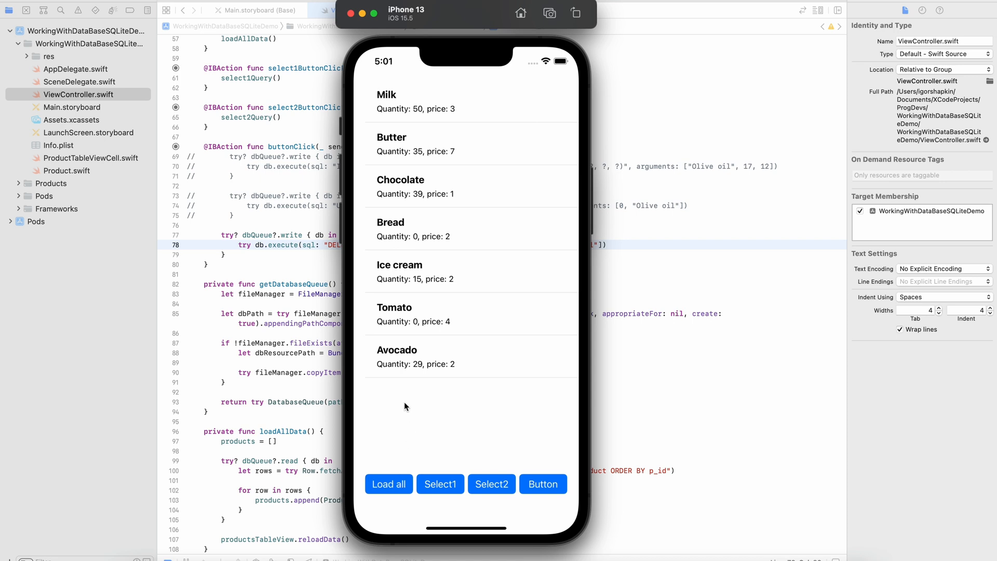
mouse_move(482, 384)
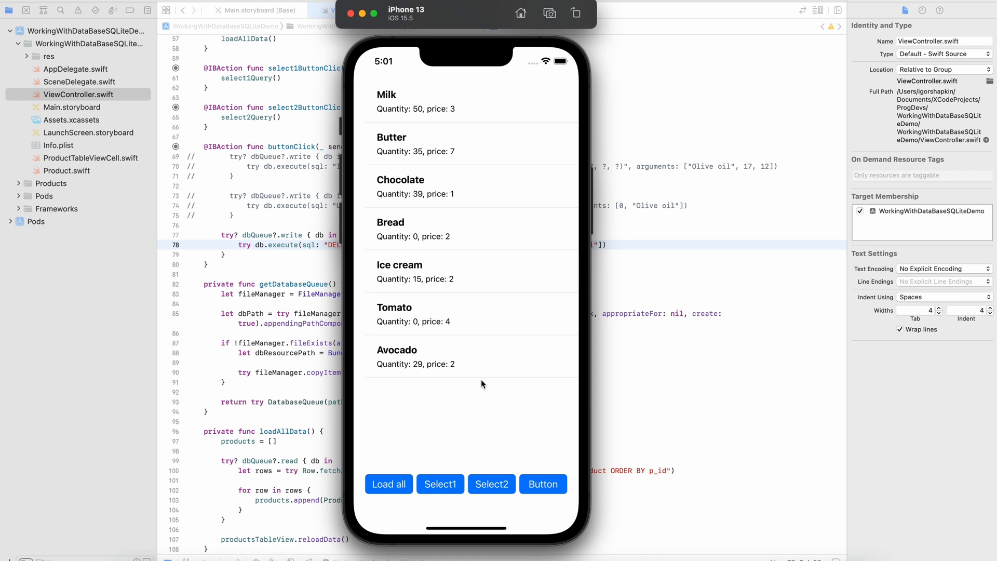